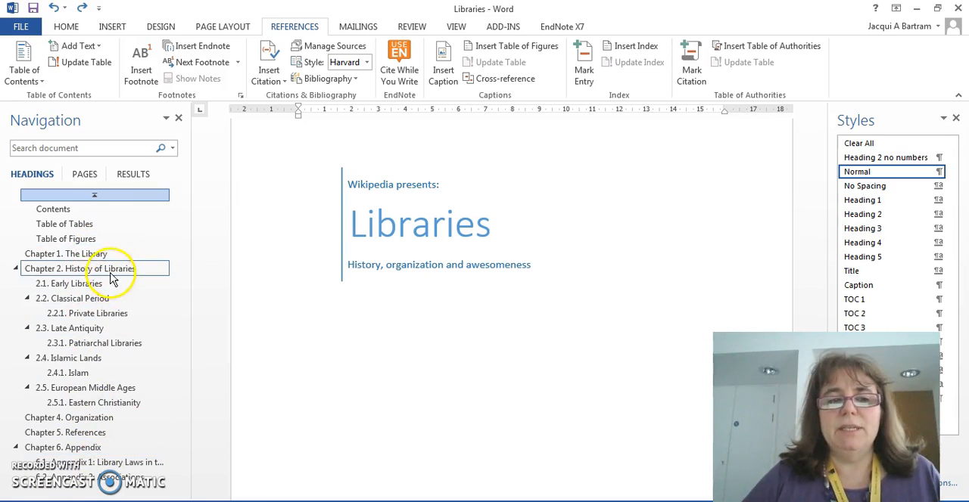
Review the Contents list, visit the Table of Tables page and land on the empty Table of Figures page
{"action": "left_click", "coordinate": [73, 328]}
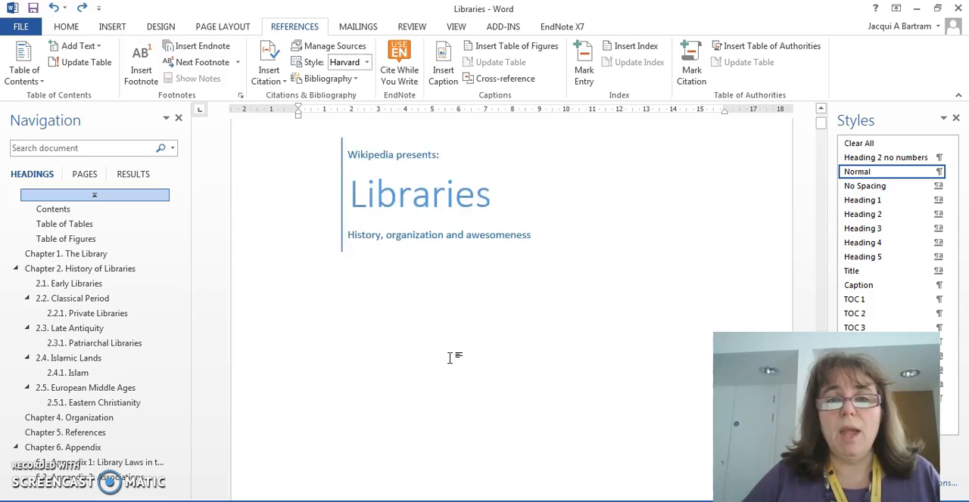
{"action": "scroll", "scroll_direction": "down", "scroll_amount": 3}
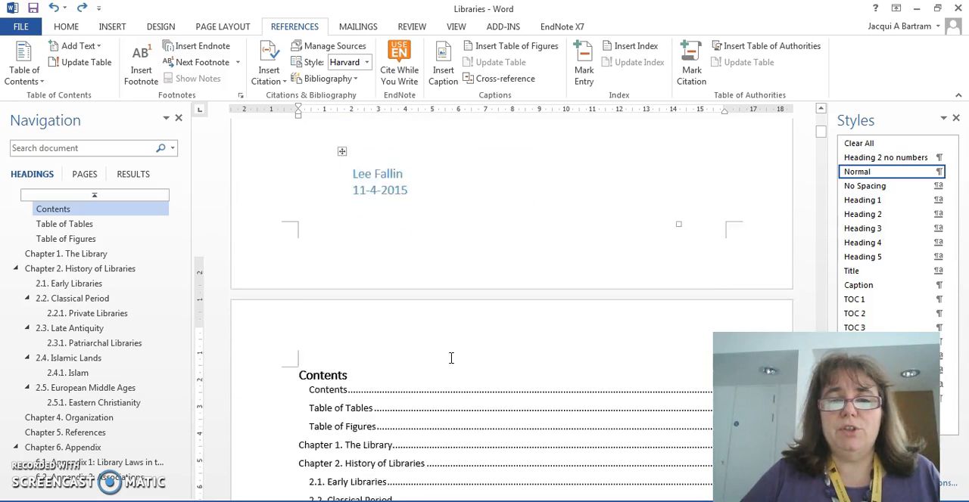
{"action": "scroll", "scroll_direction": "down", "scroll_amount": 3}
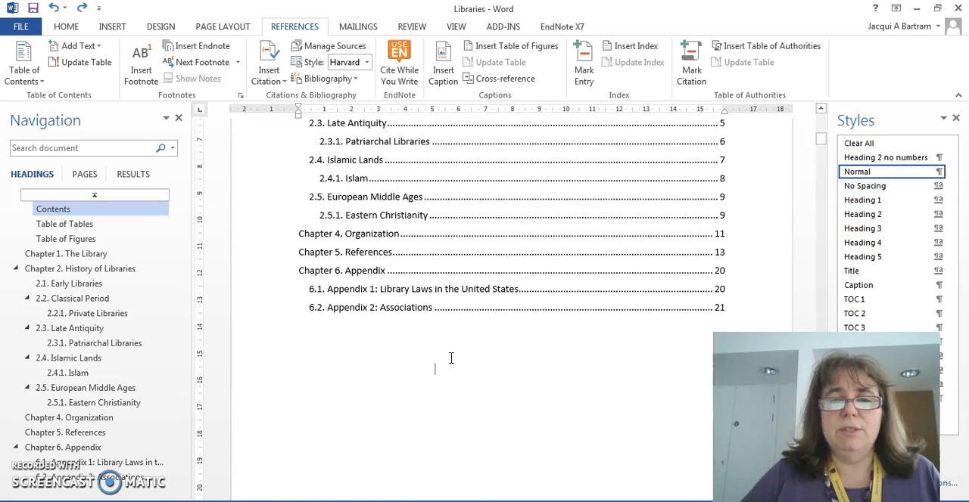
{"action": "left_click", "coordinate": [64, 224]}
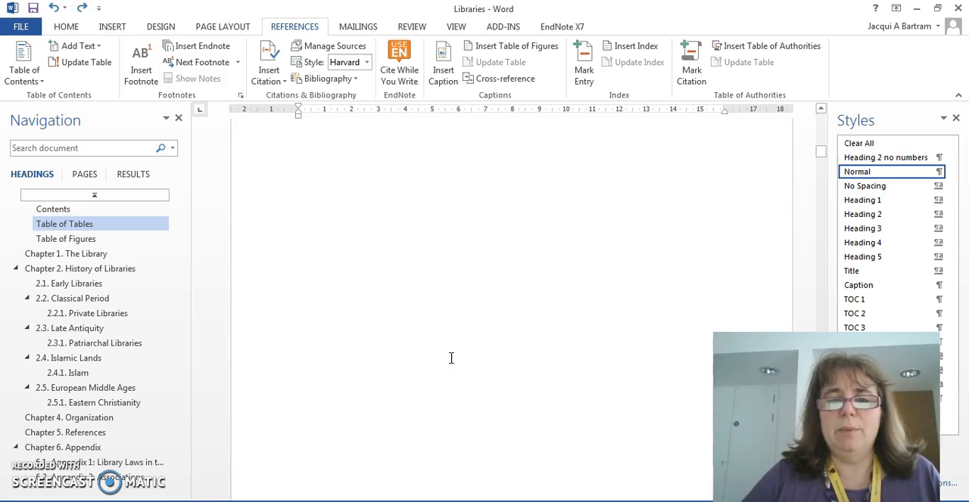
{"action": "left_click", "coordinate": [67, 239]}
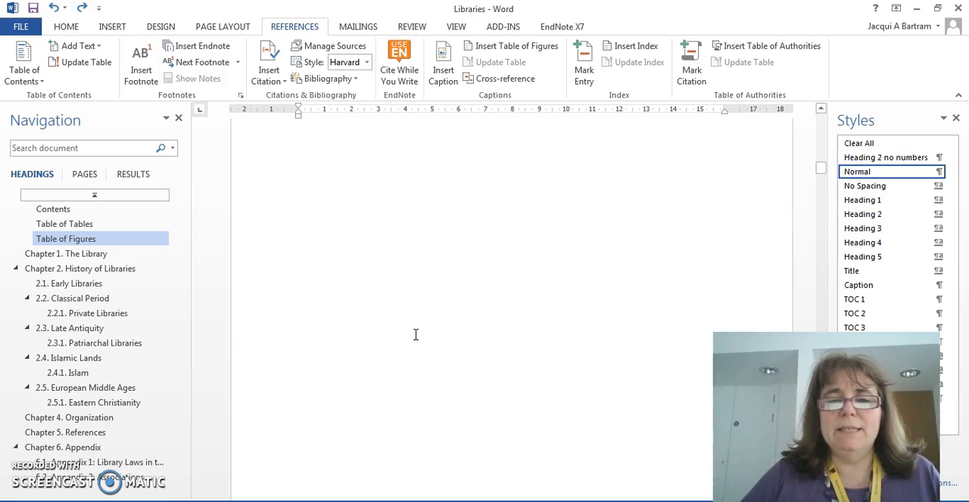
Jump to Chapter 1 and bring the Melk Abbey library photo with its plain caption into view
{"action": "left_click", "coordinate": [66, 253]}
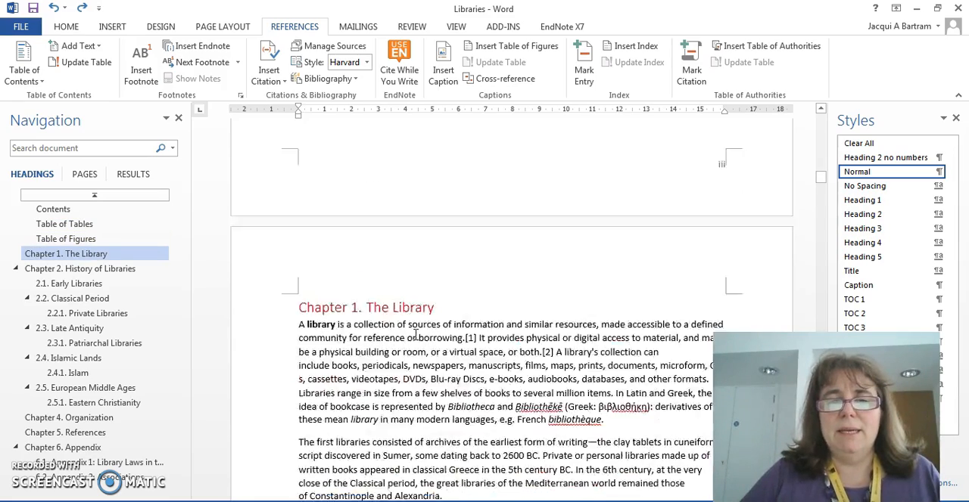
{"action": "scroll", "scroll_direction": "down", "scroll_amount": 3}
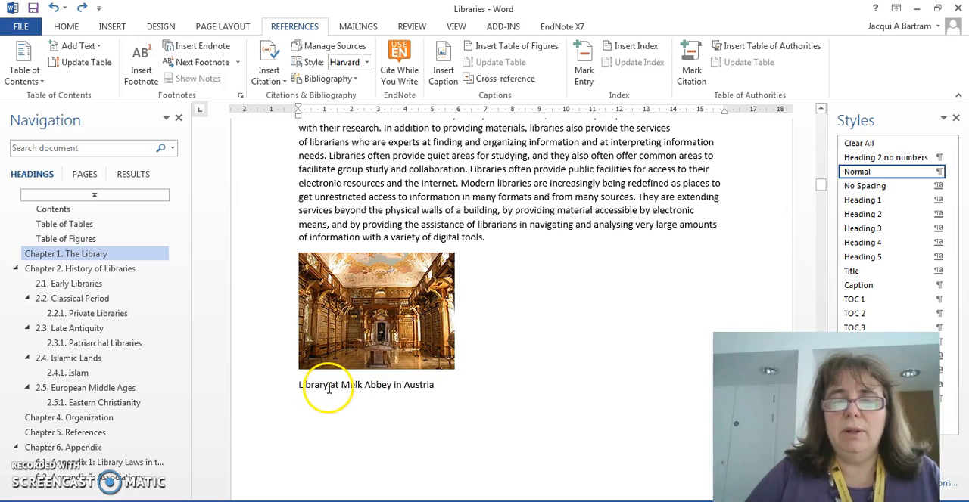
{"action": "mouse_move", "coordinate": [297, 387]}
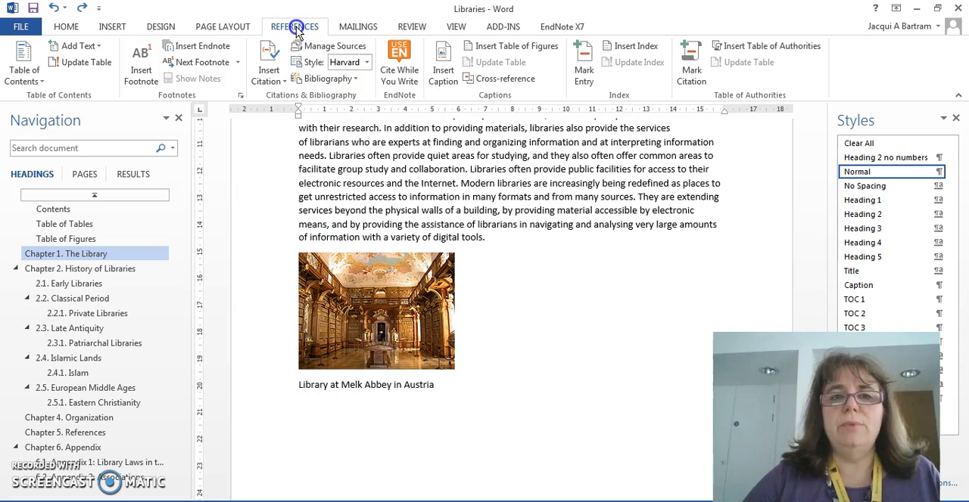
{"action": "mouse_move", "coordinate": [382, 94]}
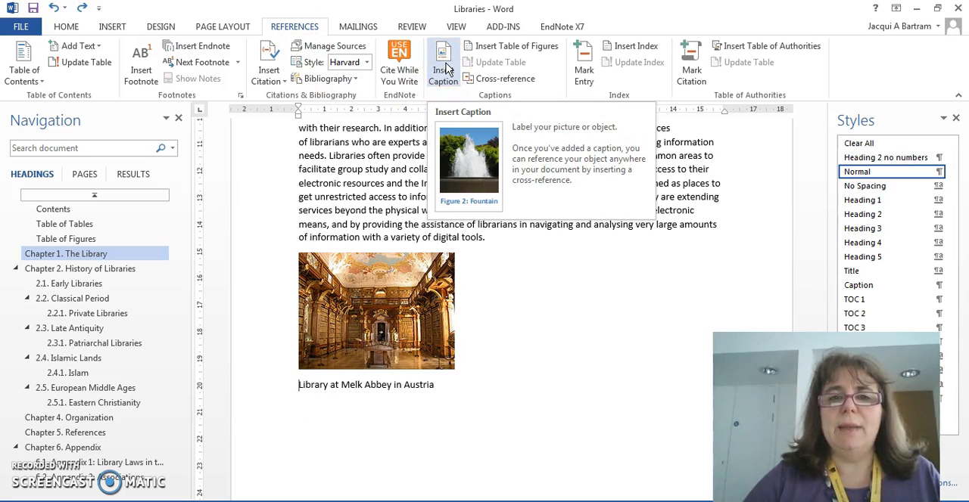
Set caption numbering to include the chapter number with a period separator, giving Figure 1.1
{"action": "left_click", "coordinate": [445, 58]}
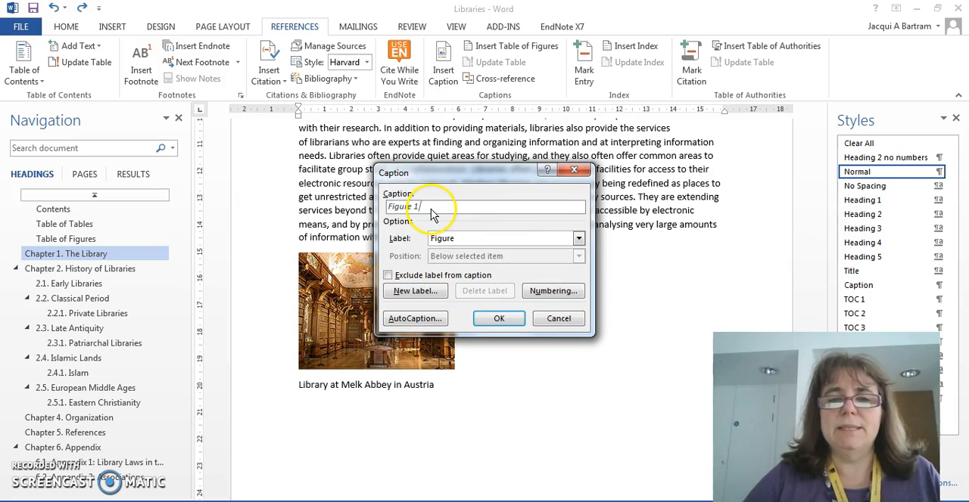
{"action": "mouse_move", "coordinate": [403, 250]}
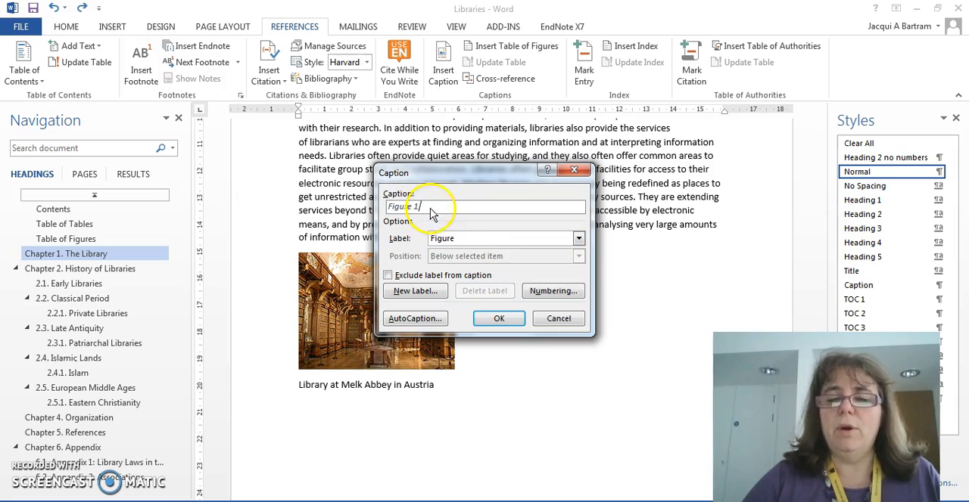
{"action": "mouse_move", "coordinate": [553, 290]}
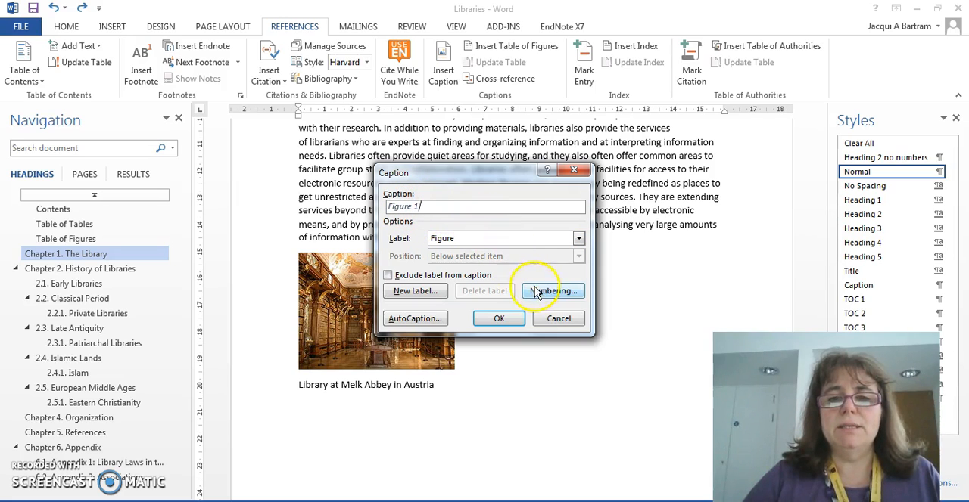
{"action": "left_click", "coordinate": [551, 291]}
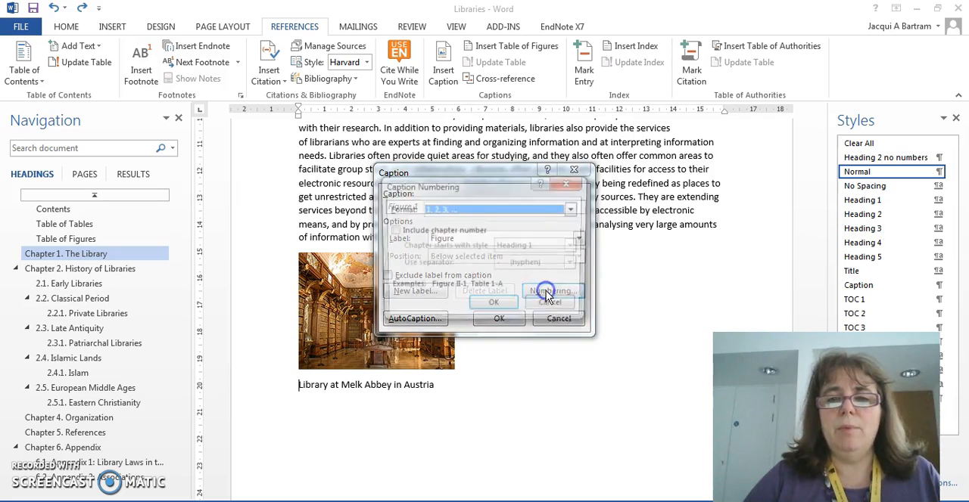
{"action": "left_click", "coordinate": [545, 290]}
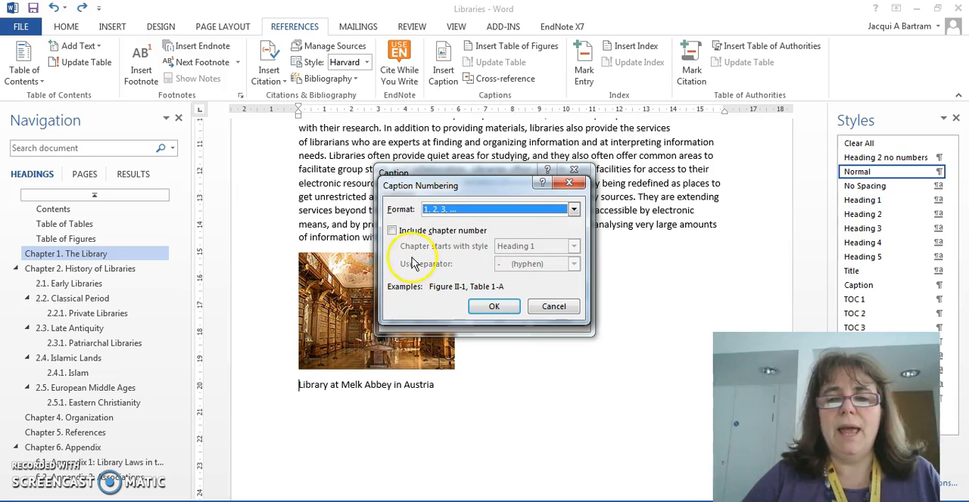
{"action": "left_click", "coordinate": [392, 230]}
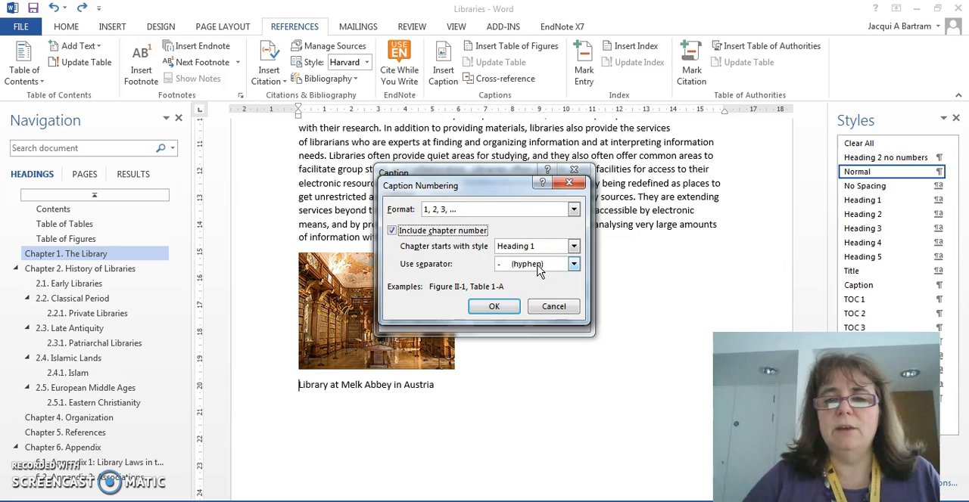
{"action": "left_click", "coordinate": [572, 264]}
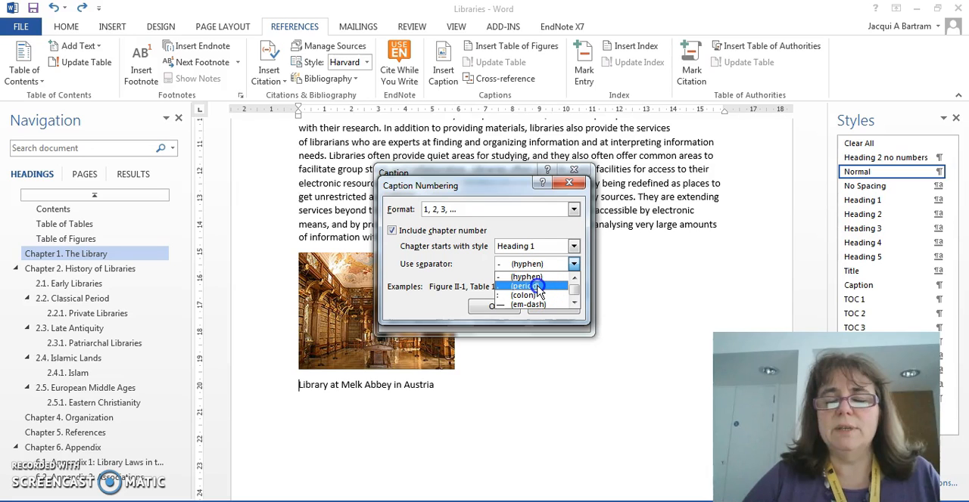
{"action": "left_click", "coordinate": [527, 286]}
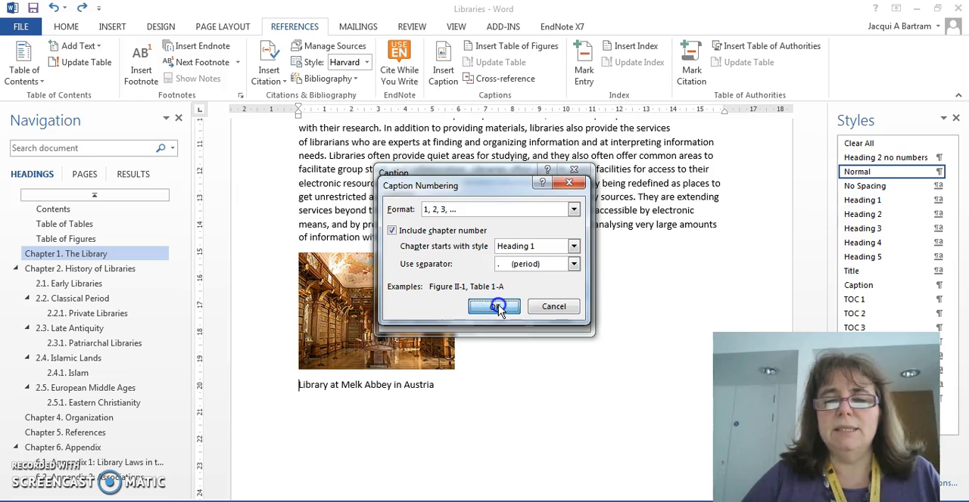
{"action": "left_click", "coordinate": [494, 306]}
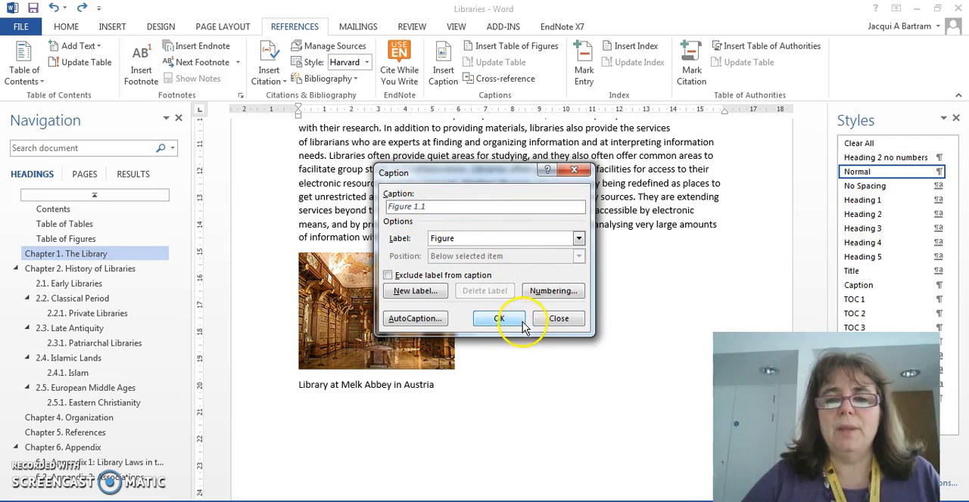
{"action": "left_click", "coordinate": [500, 318]}
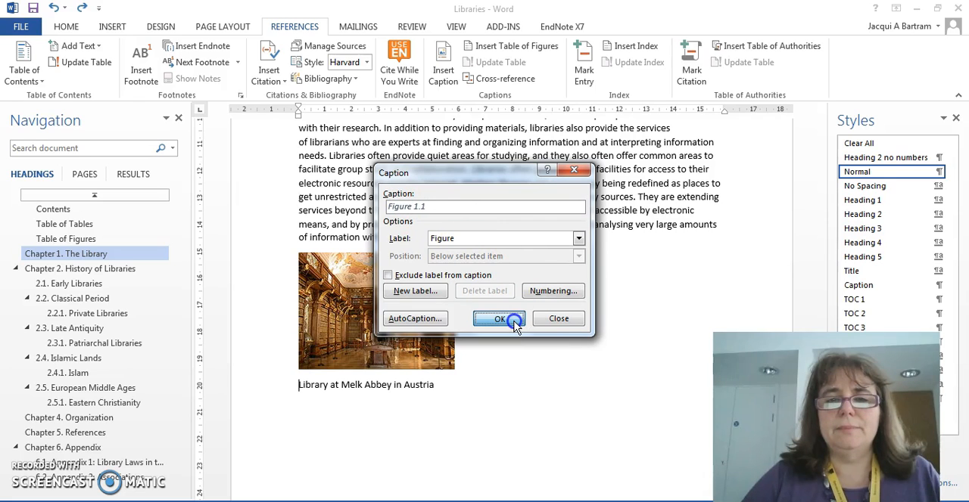
Insert the caption Figure 1.1 Library at Melk Abbey in Austria under the photo
{"action": "left_click", "coordinate": [499, 318]}
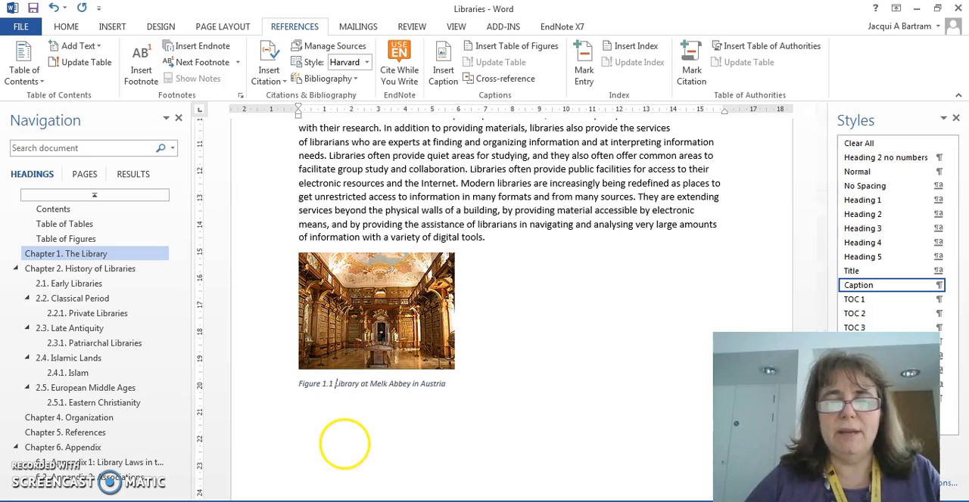
{"action": "mouse_move", "coordinate": [339, 406]}
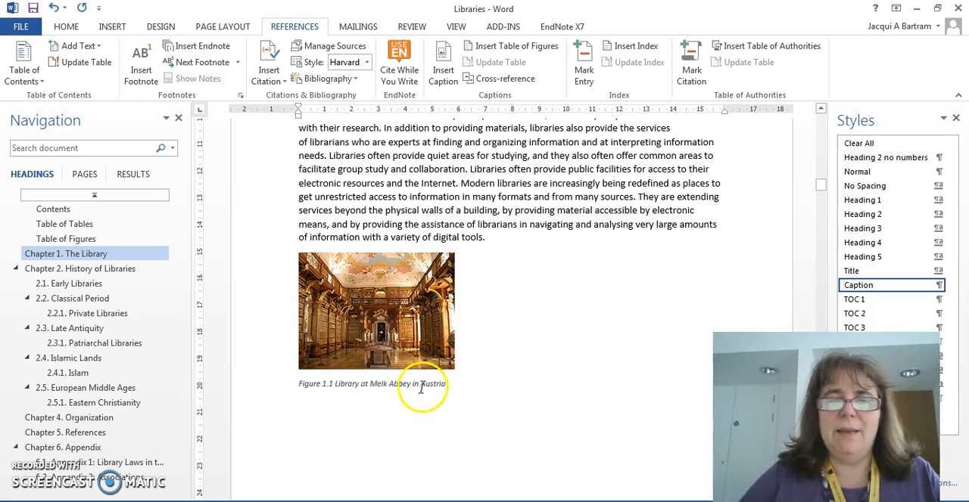
{"action": "mouse_move", "coordinate": [457, 381]}
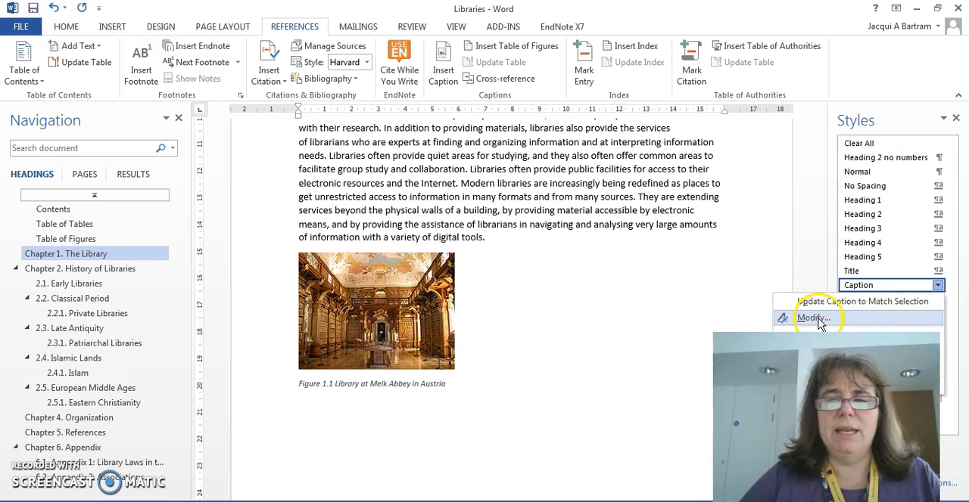
Modify the Caption style to automatic black colour, no italics, bold, 10 pt
{"action": "left_click", "coordinate": [820, 316]}
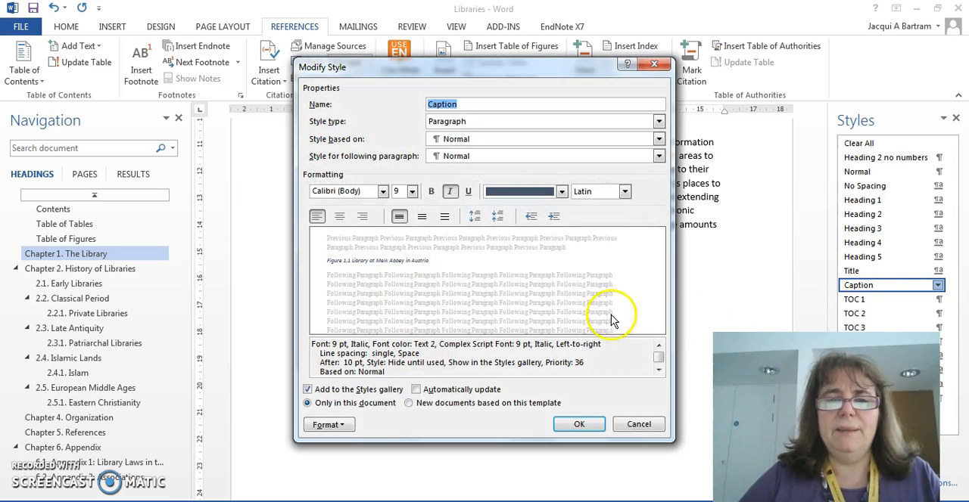
{"action": "left_click", "coordinate": [561, 191]}
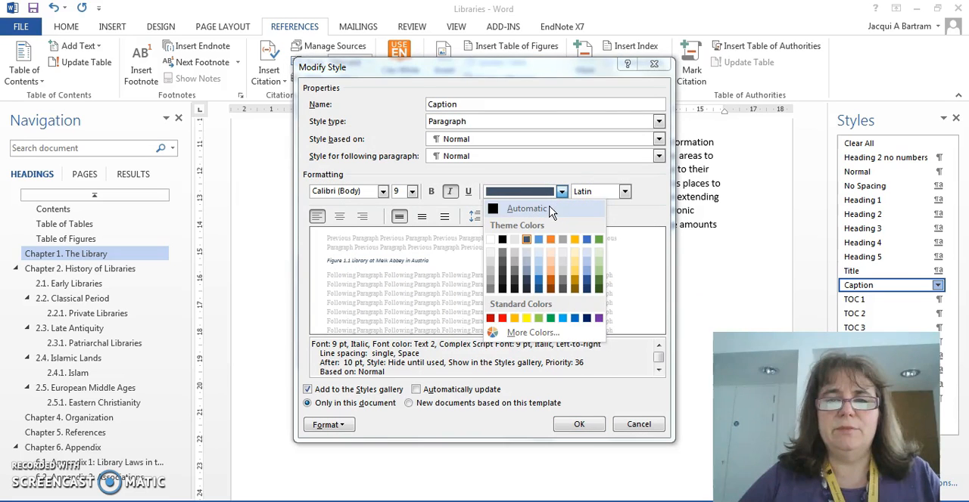
{"action": "left_click", "coordinate": [526, 209]}
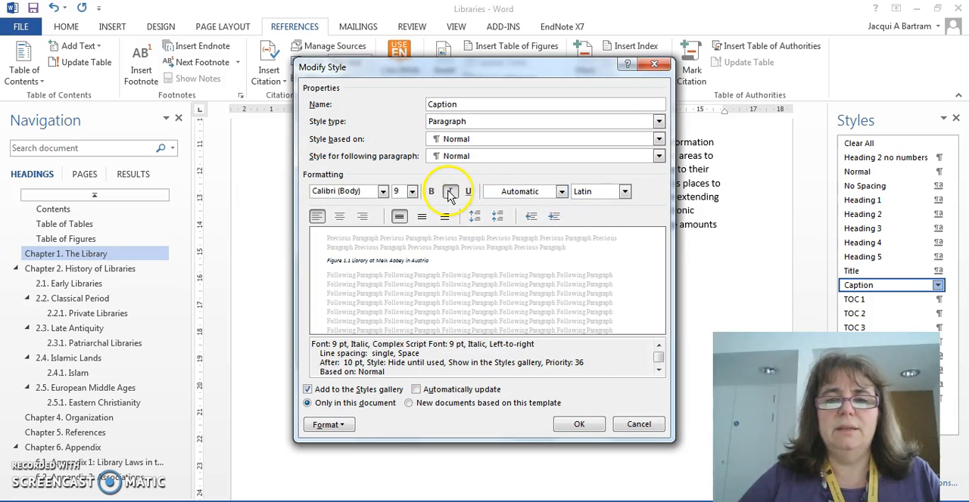
{"action": "left_click", "coordinate": [450, 190]}
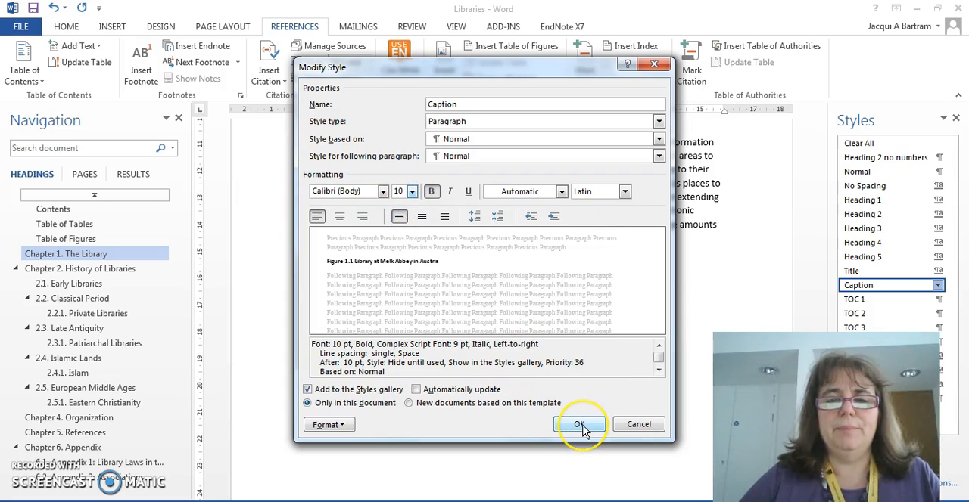
{"action": "left_click", "coordinate": [580, 424]}
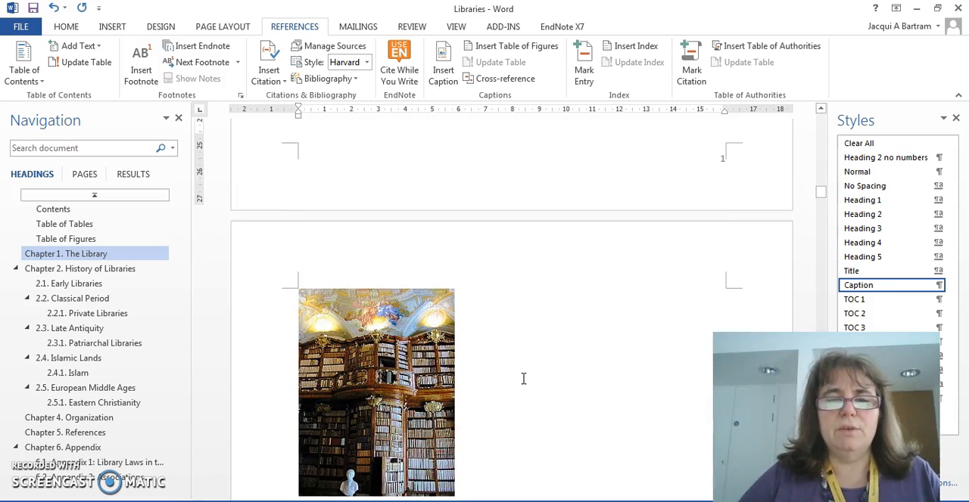
Caption the second photo Figure 1.2, the tablet picture Figure 2.1 and the Library of Celsus Figure 2.2
{"action": "scroll", "scroll_direction": "down", "scroll_amount": 3}
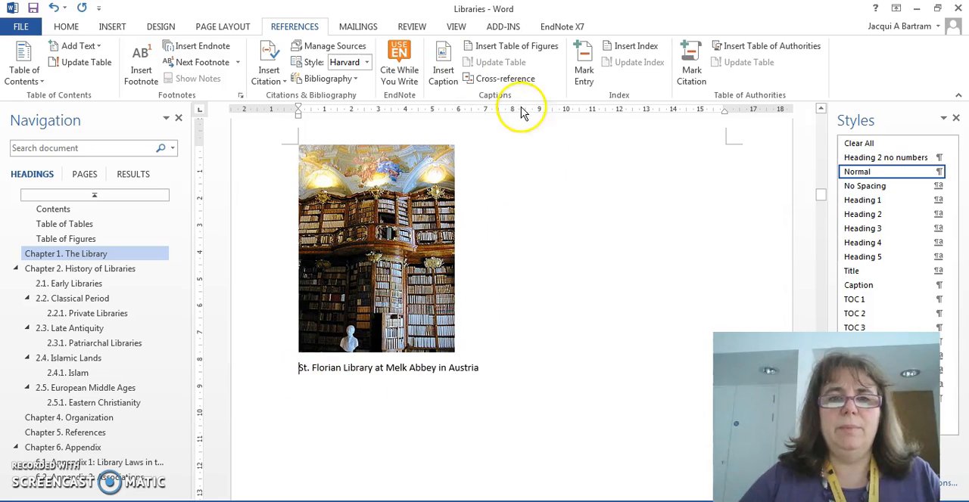
{"action": "left_click", "coordinate": [442, 60]}
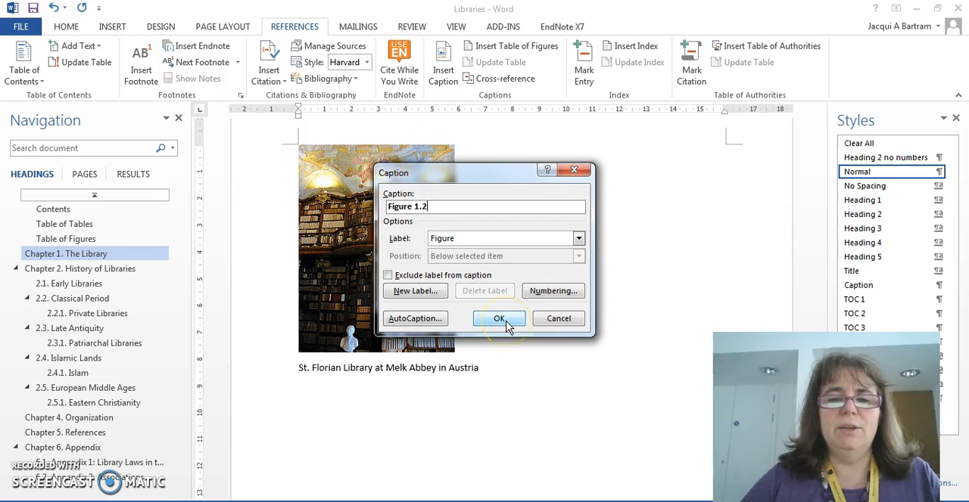
{"action": "left_click", "coordinate": [500, 318]}
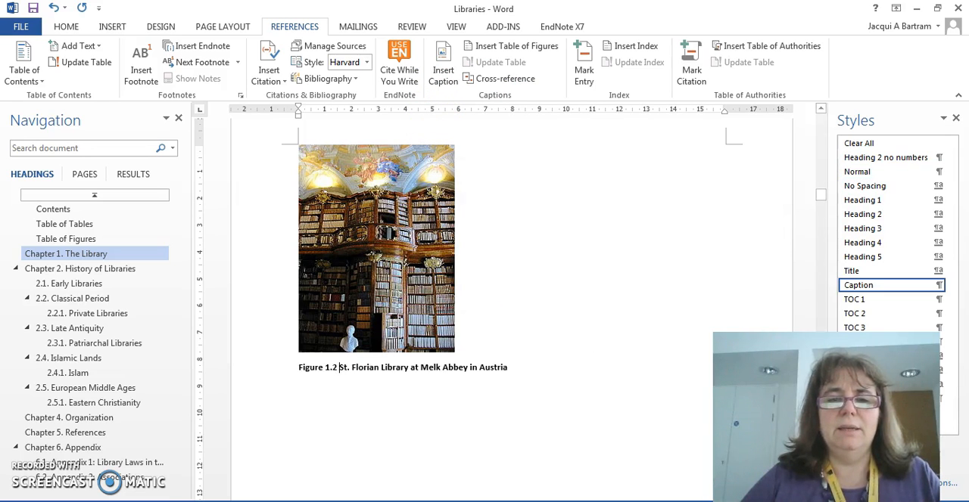
{"action": "mouse_move", "coordinate": [555, 405]}
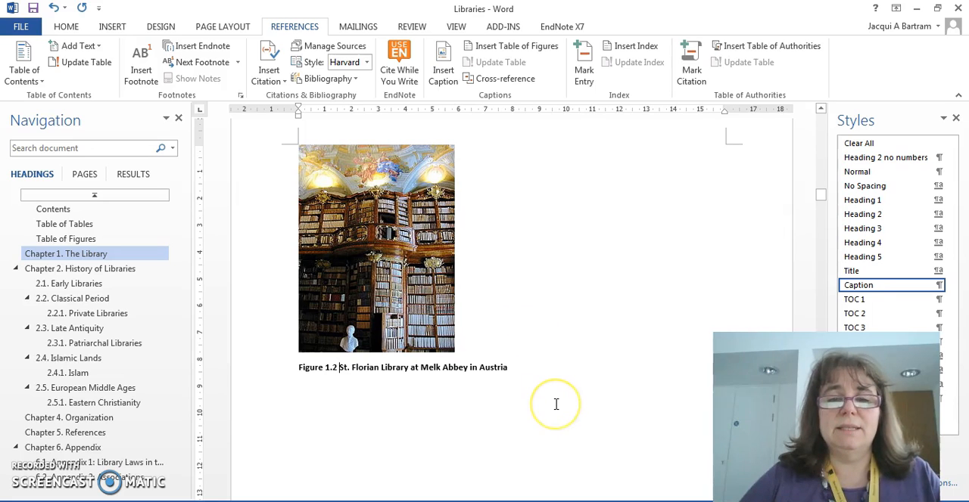
{"action": "mouse_move", "coordinate": [849, 271]}
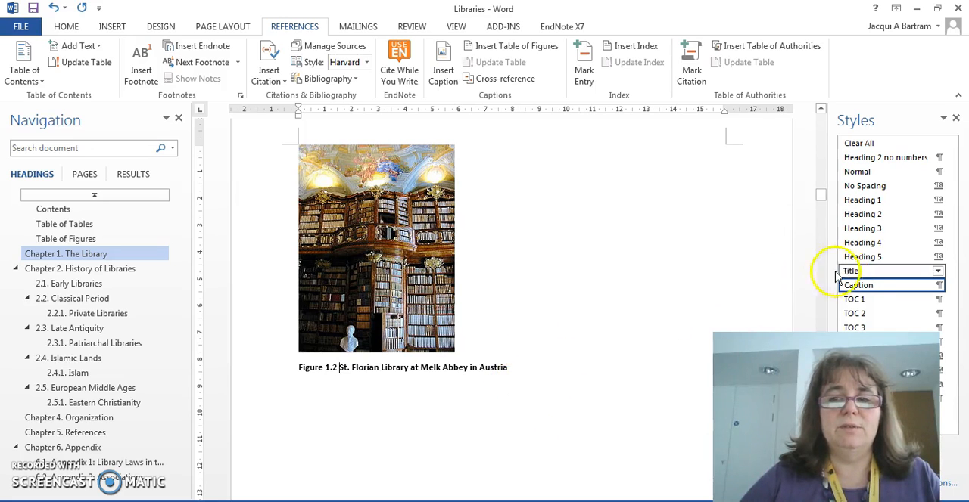
{"action": "left_click", "coordinate": [509, 375]}
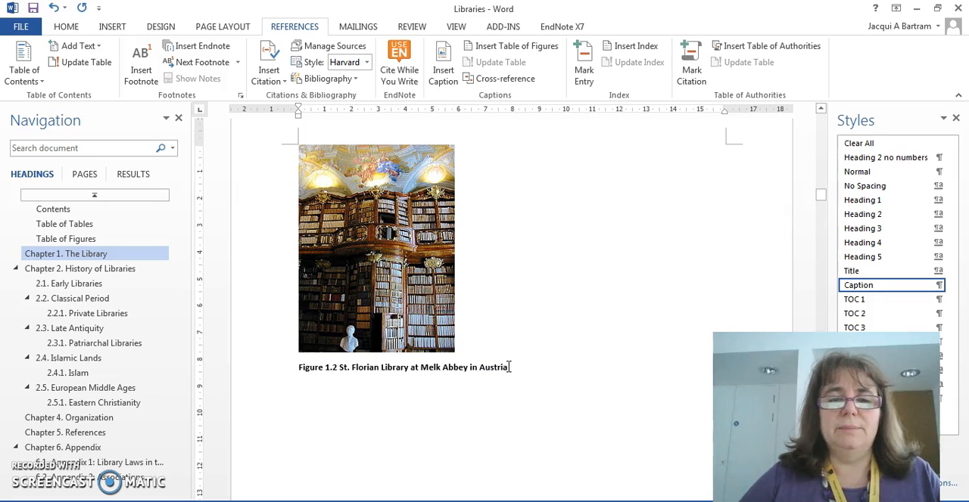
{"action": "scroll", "scroll_direction": "down", "scroll_amount": 3}
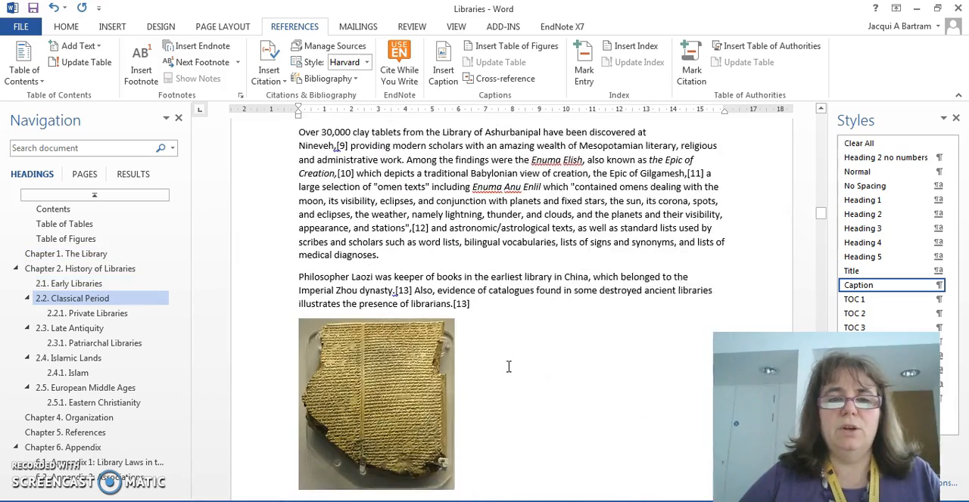
{"action": "scroll", "scroll_direction": "down", "scroll_amount": 3}
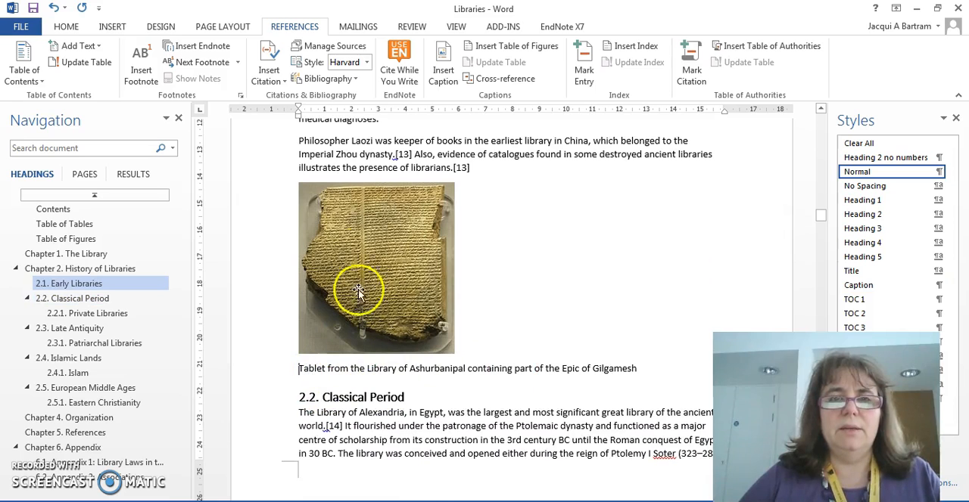
{"action": "left_click", "coordinate": [442, 62]}
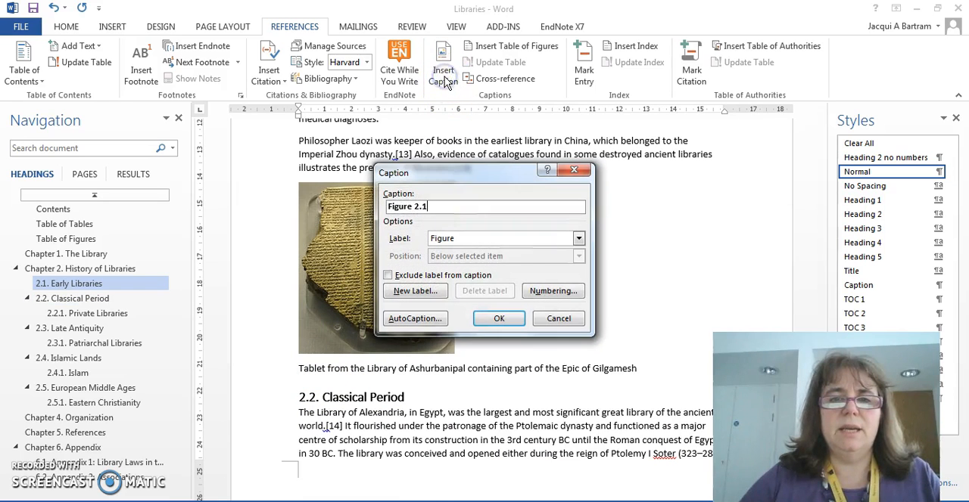
{"action": "left_click", "coordinate": [498, 317]}
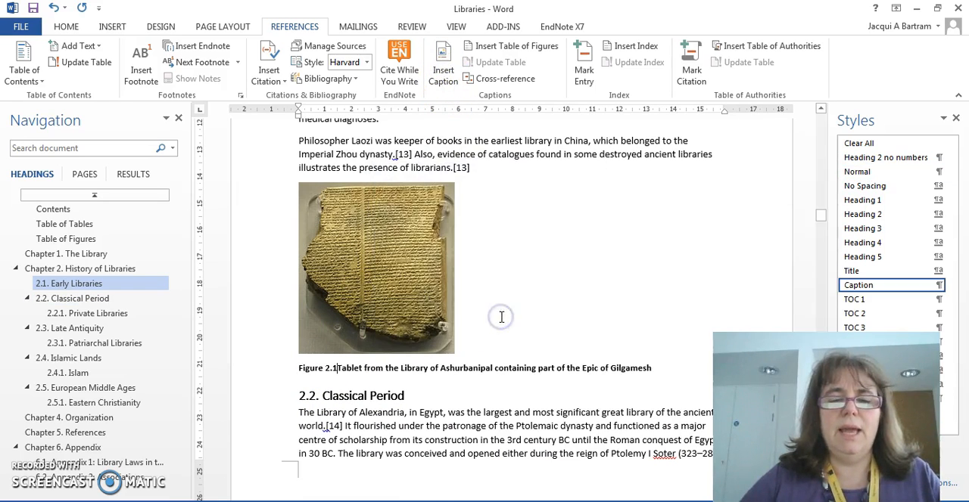
{"action": "scroll", "scroll_direction": "down", "scroll_amount": 3}
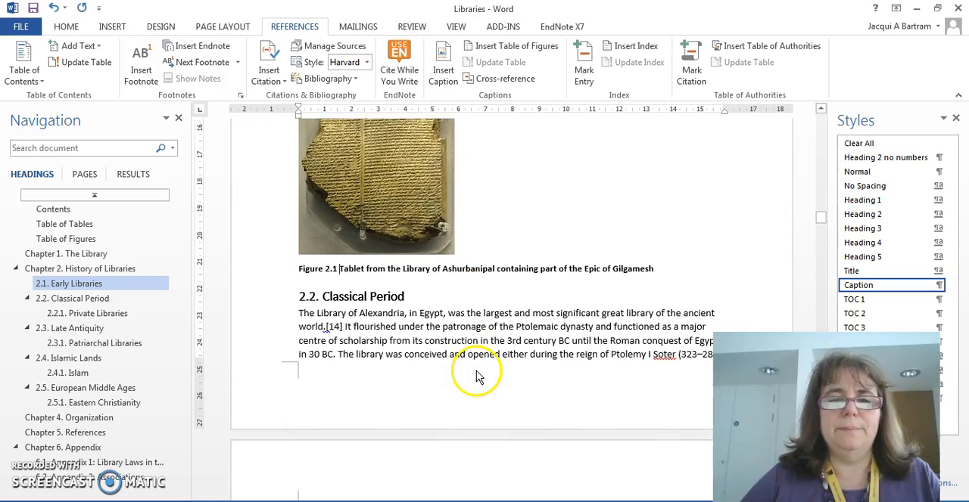
{"action": "scroll", "scroll_direction": "down", "scroll_amount": 3}
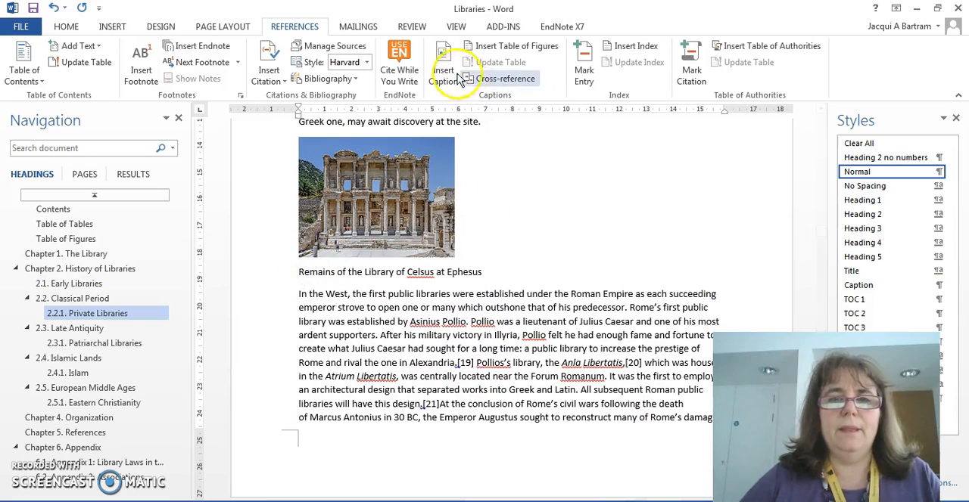
{"action": "left_click", "coordinate": [442, 62]}
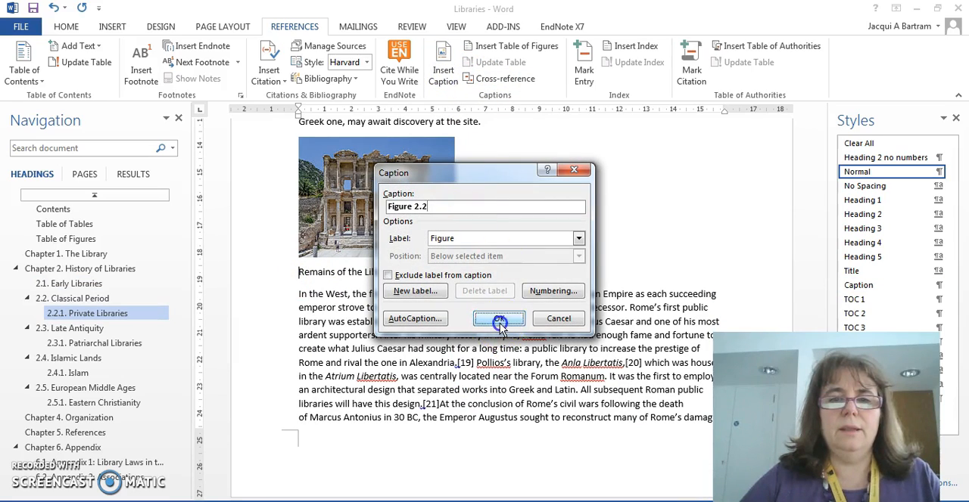
{"action": "left_click", "coordinate": [498, 318]}
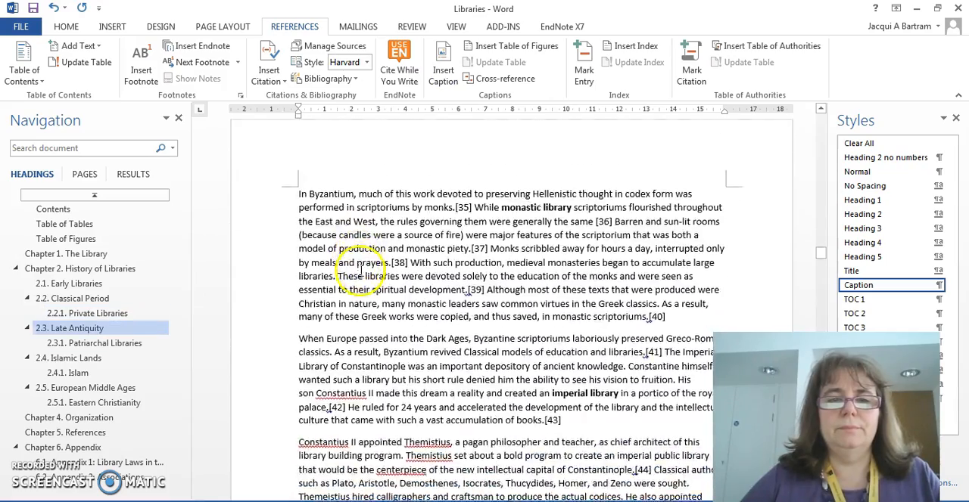
Caption the Malatestiana Library, Qur'an manuscript and Upper Lusatia library pictures as Figures 2.3, 2.4 and 2.5
{"action": "scroll", "scroll_direction": "down", "scroll_amount": 3}
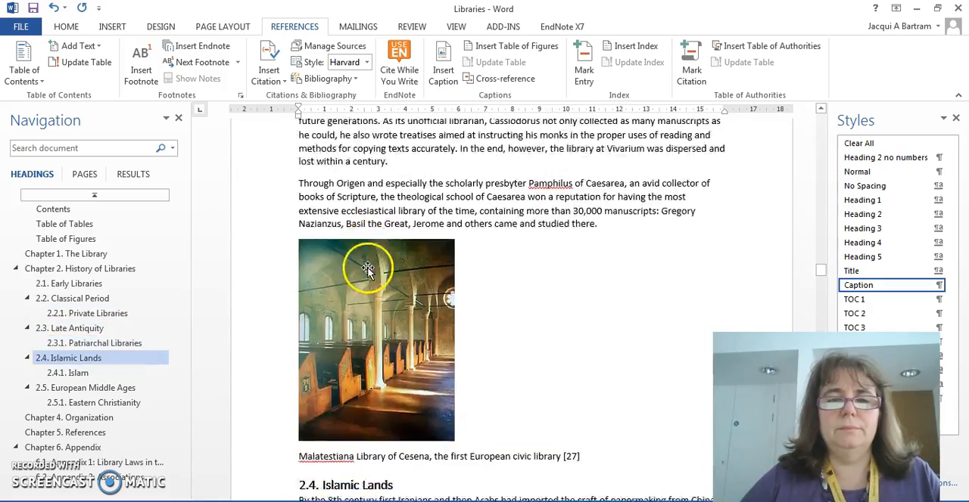
{"action": "scroll", "scroll_direction": "down", "scroll_amount": 3}
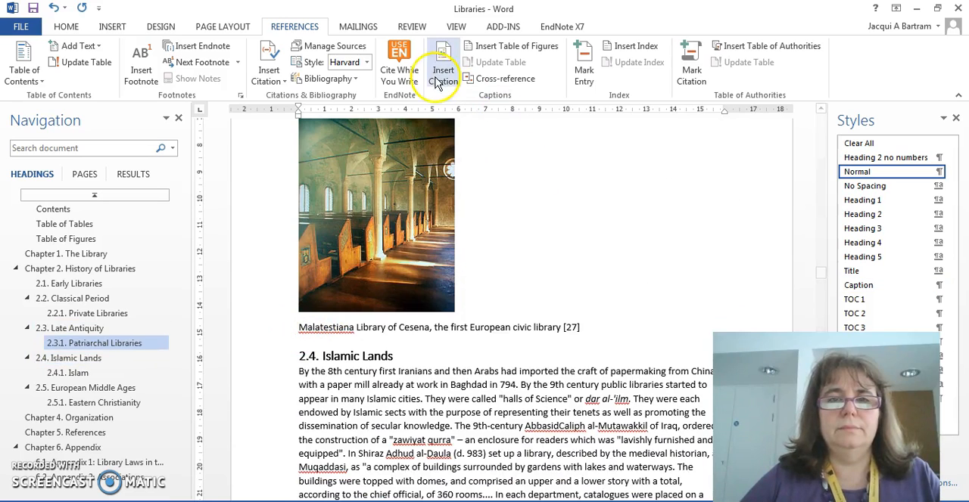
{"action": "left_click", "coordinate": [440, 62]}
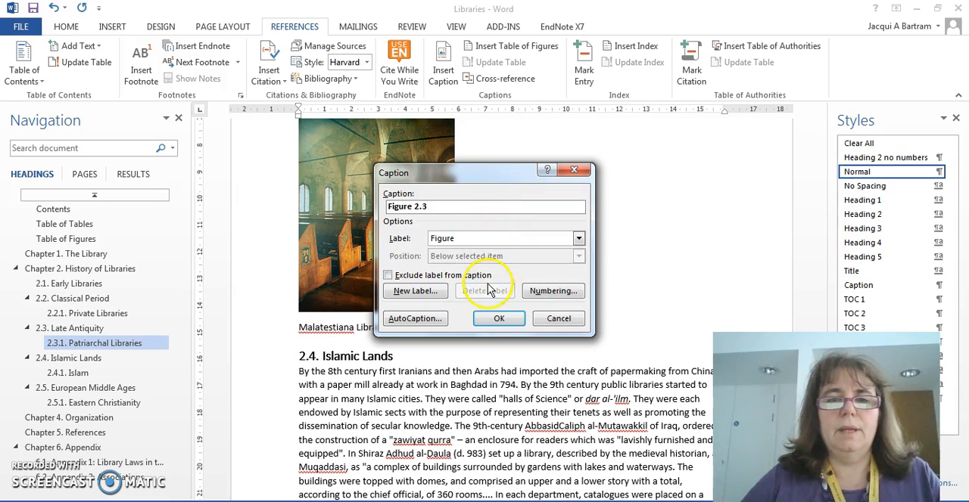
{"action": "left_click", "coordinate": [498, 317]}
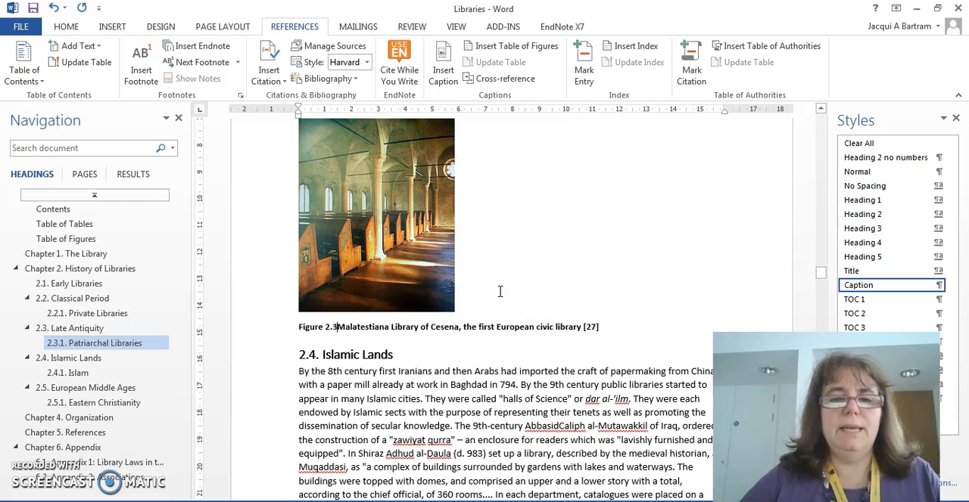
{"action": "scroll", "scroll_direction": "down", "scroll_amount": 3}
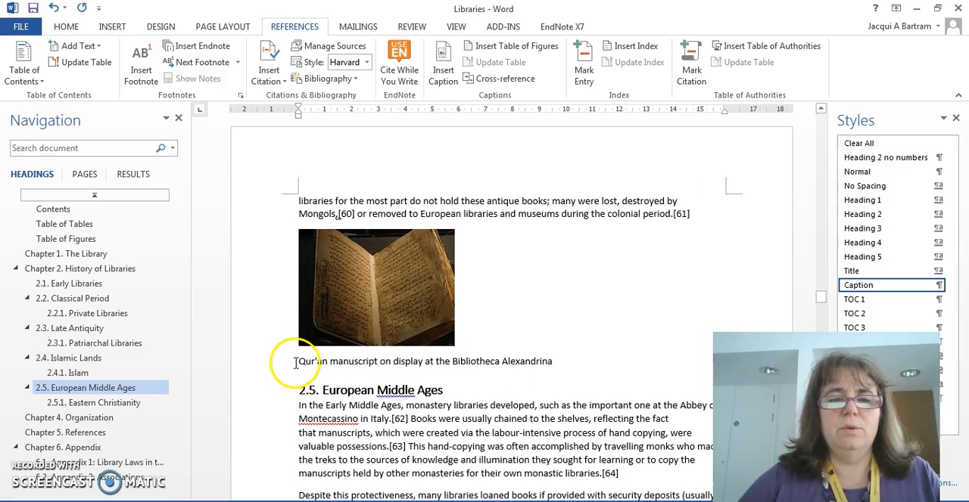
{"action": "left_click", "coordinate": [445, 61]}
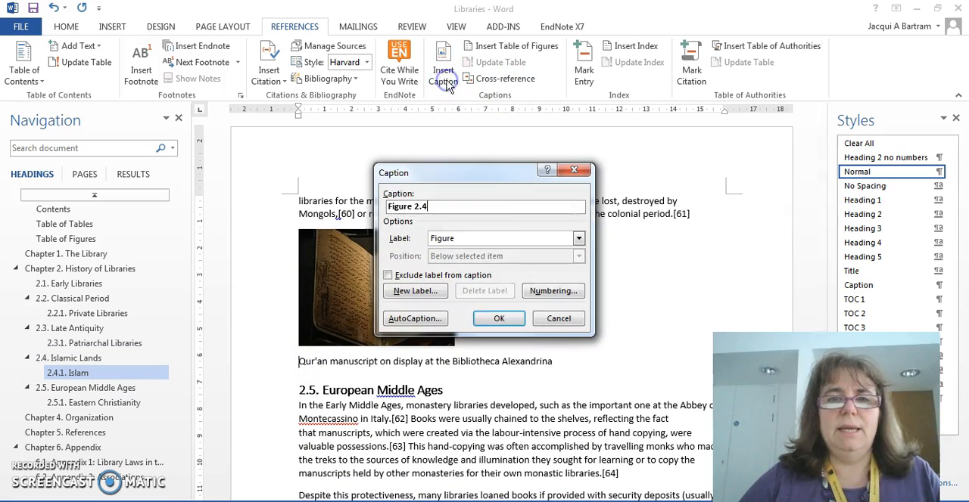
{"action": "left_click", "coordinate": [498, 318]}
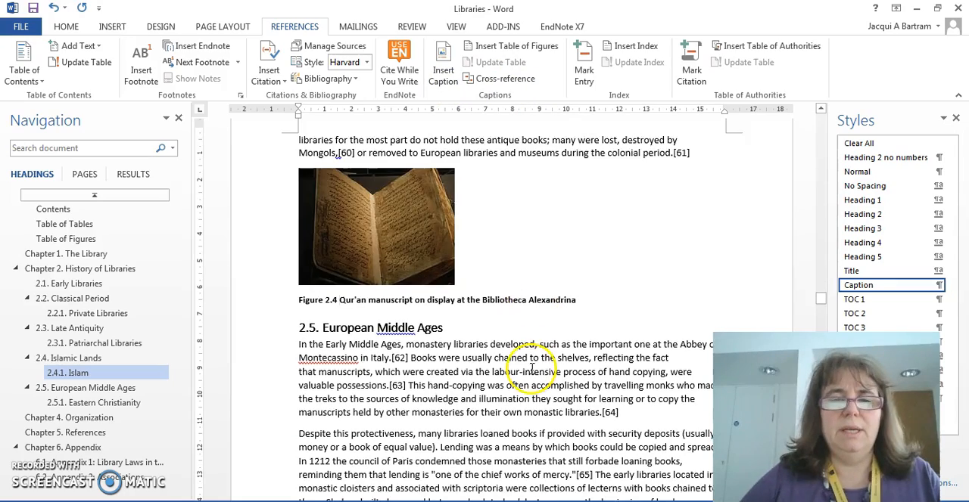
{"action": "scroll", "scroll_direction": "down", "scroll_amount": 3}
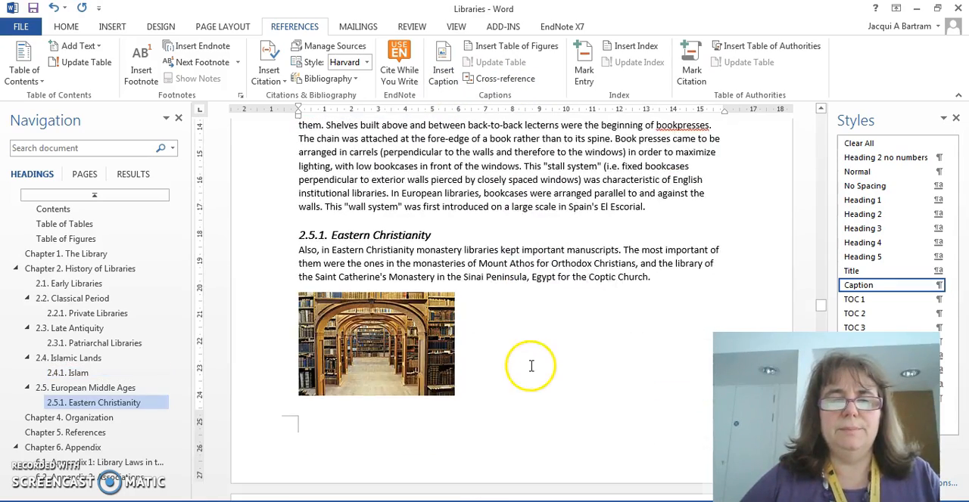
{"action": "scroll", "scroll_direction": "down", "scroll_amount": 3}
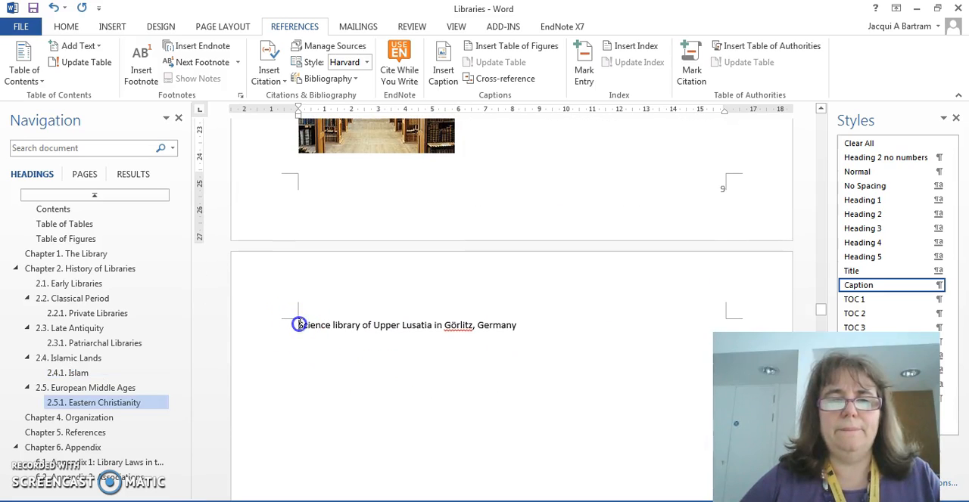
{"action": "left_click", "coordinate": [442, 62]}
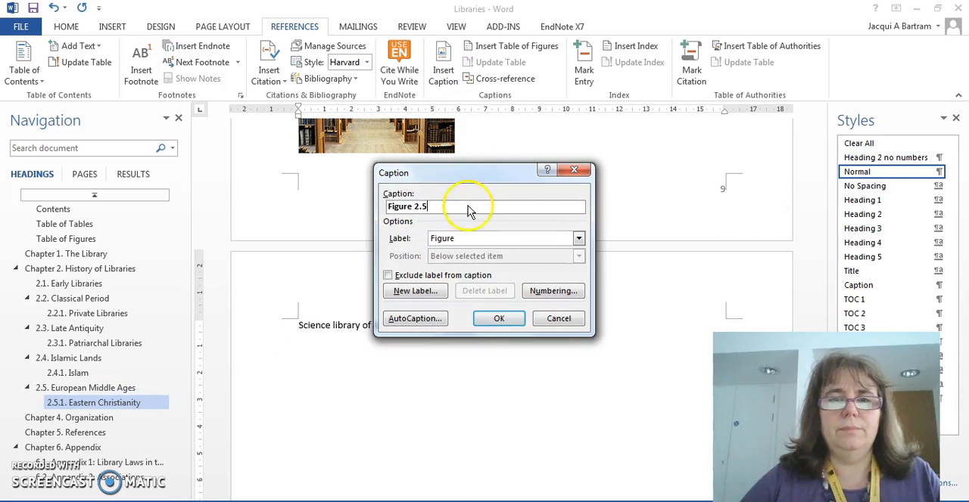
{"action": "left_click", "coordinate": [500, 318]}
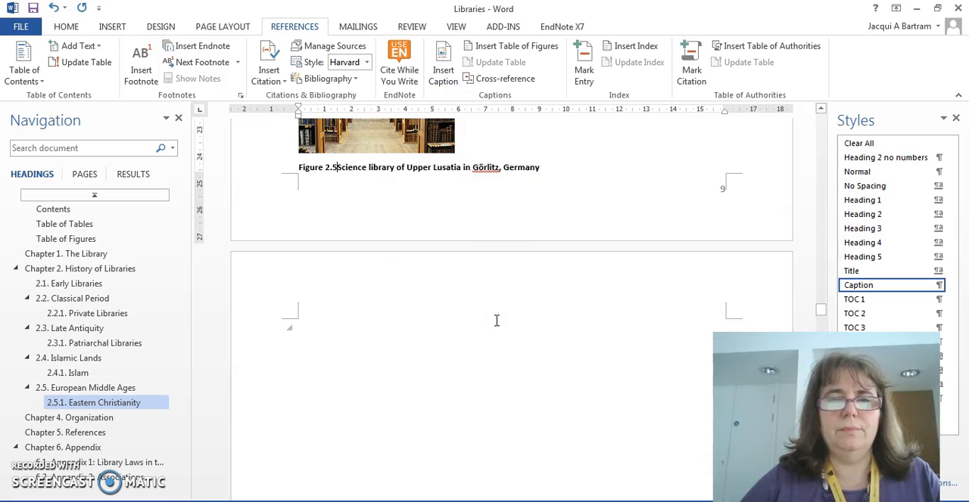
In the Organization chapter, caption the Hong Kong library shelves picture as Figure 4.1
{"action": "scroll", "scroll_direction": "down", "scroll_amount": 3}
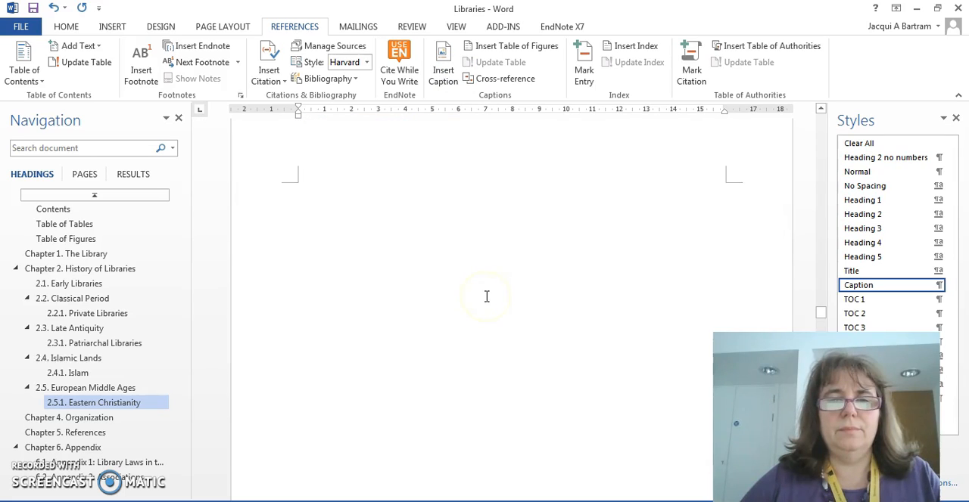
{"action": "left_click", "coordinate": [68, 418]}
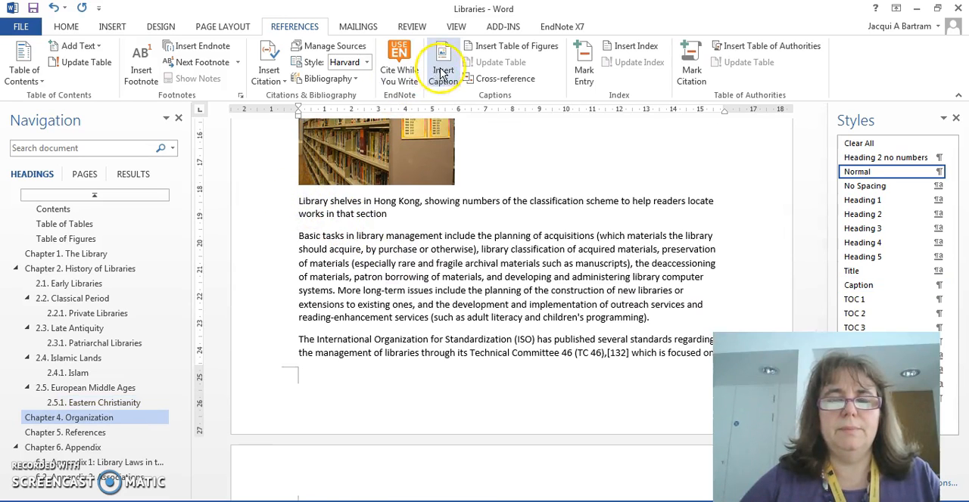
{"action": "left_click", "coordinate": [441, 61]}
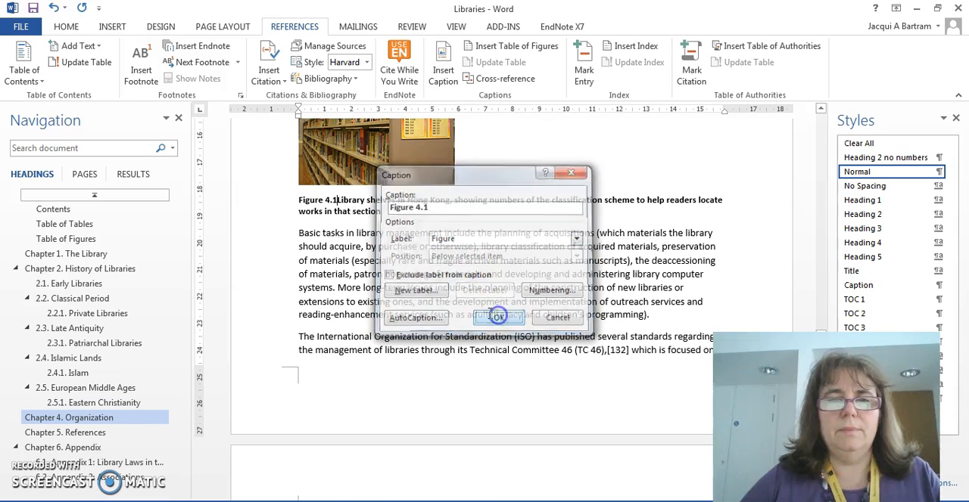
{"action": "left_click", "coordinate": [499, 318]}
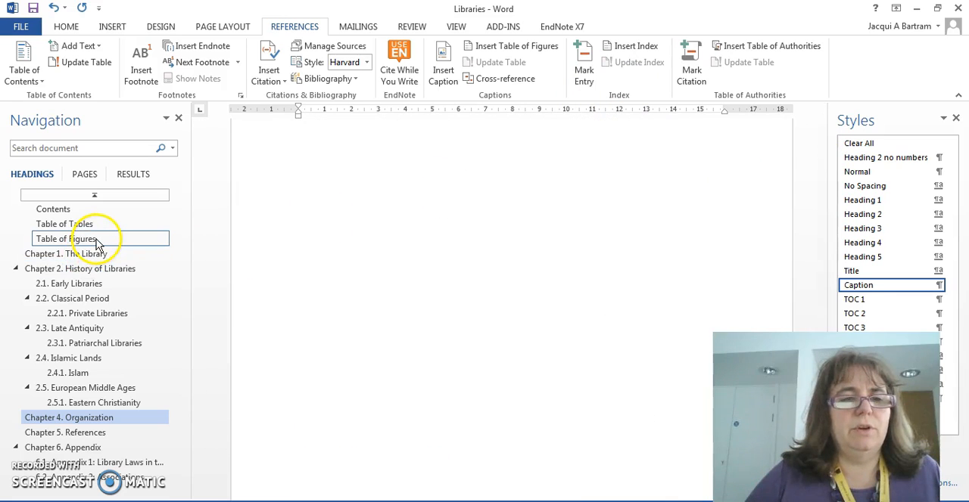
Insert the Table of Figures listing Figures 1.1 to 4.1 with page numbers
{"action": "left_click", "coordinate": [63, 239]}
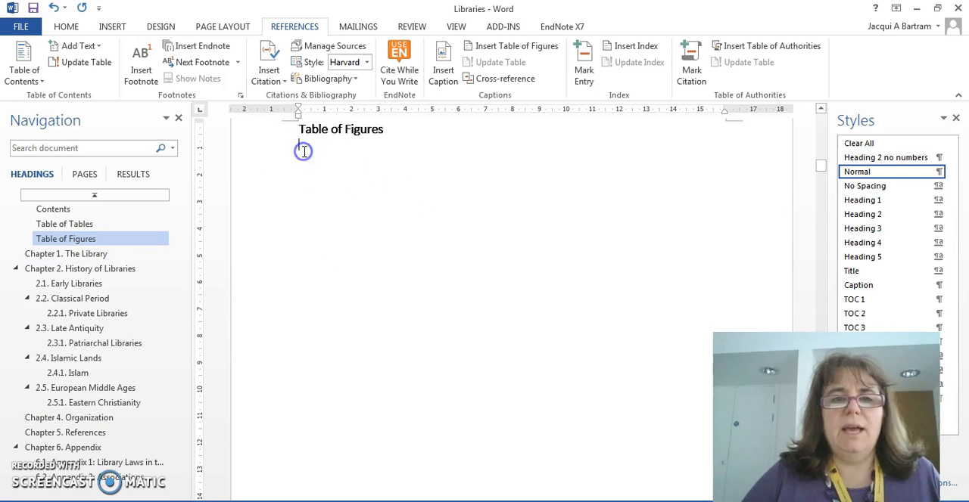
{"action": "mouse_move", "coordinate": [357, 179]}
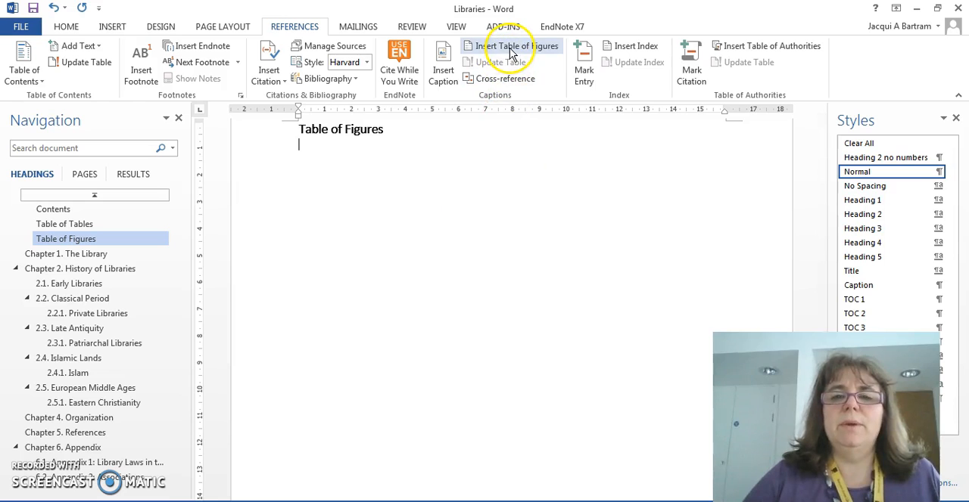
{"action": "mouse_move", "coordinate": [507, 50]}
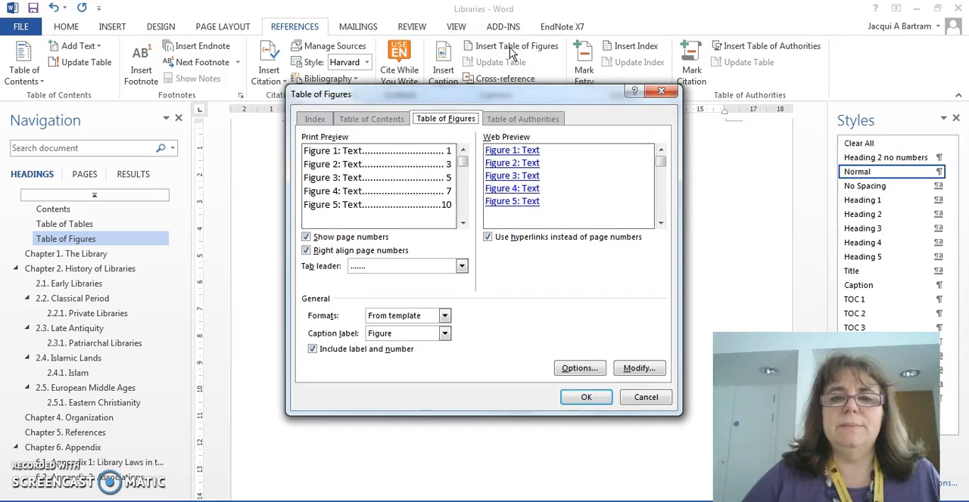
{"action": "mouse_move", "coordinate": [512, 295]}
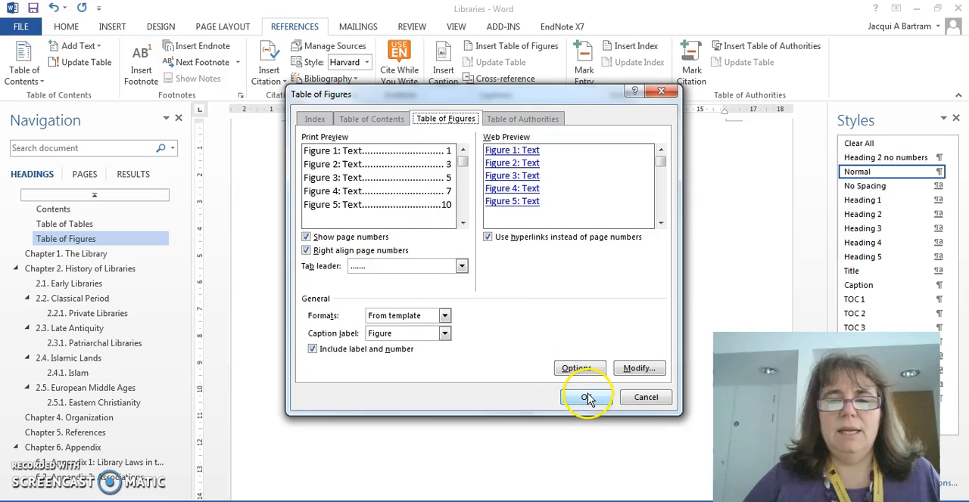
{"action": "left_click", "coordinate": [586, 396]}
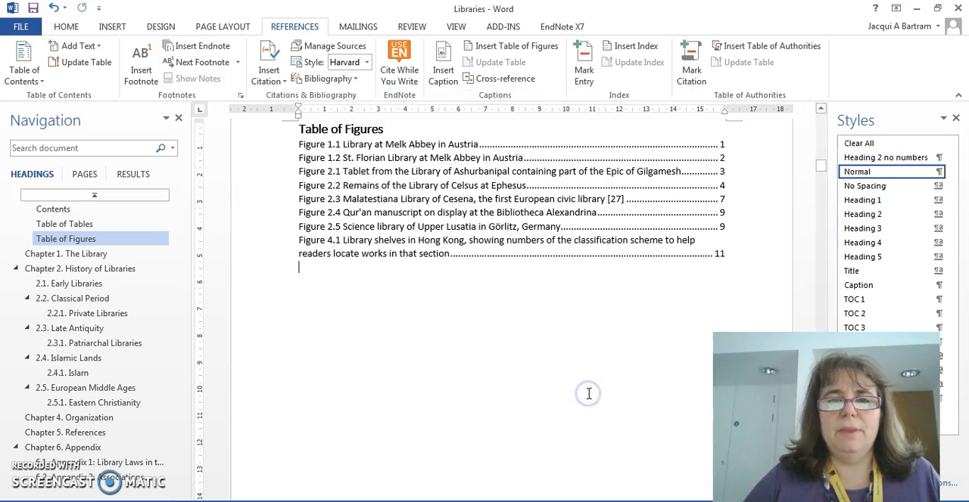
{"action": "mouse_move", "coordinate": [563, 367]}
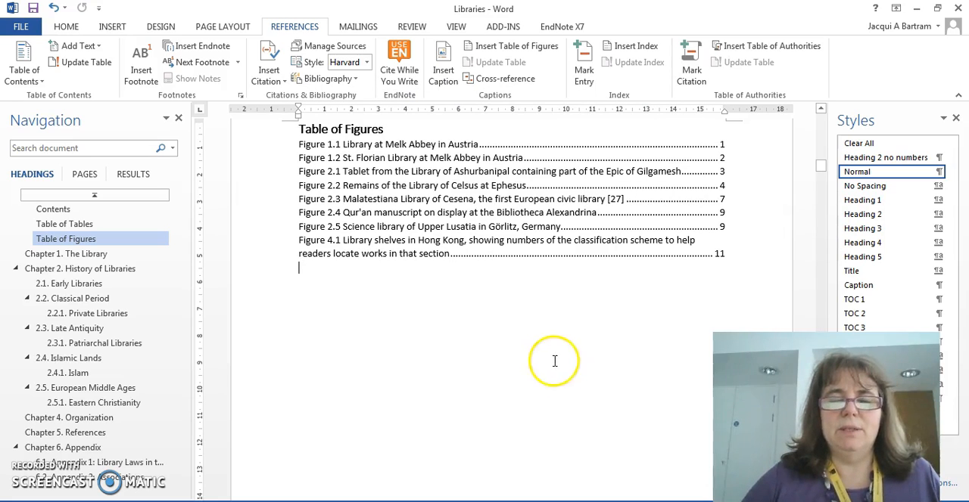
{"action": "scroll", "scroll_direction": "down", "scroll_amount": 3}
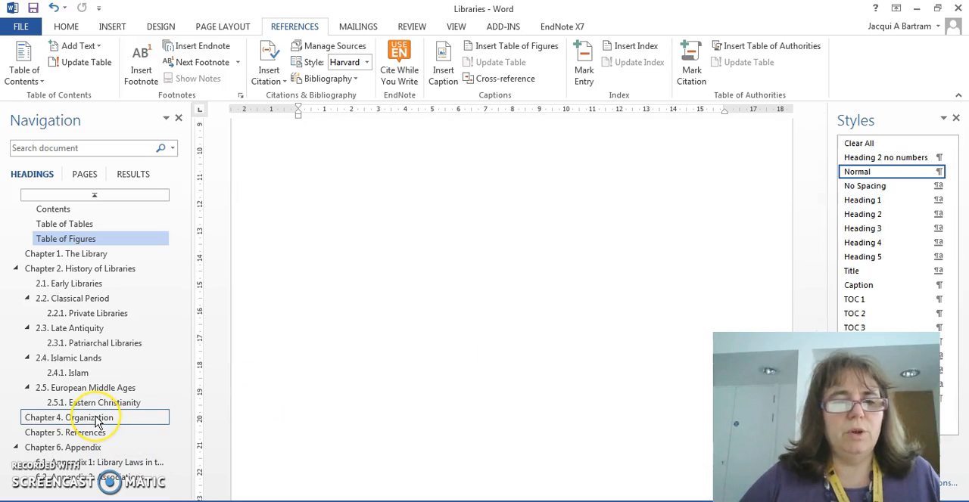
Scroll to the ISO standards table in Chapter 4 and start a caption for it
{"action": "left_click", "coordinate": [83, 418]}
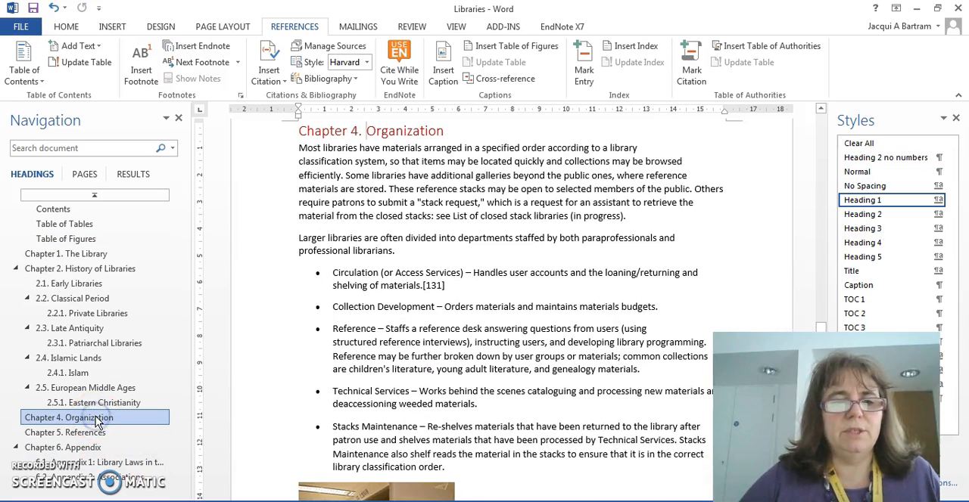
{"action": "scroll", "scroll_direction": "down", "scroll_amount": 3}
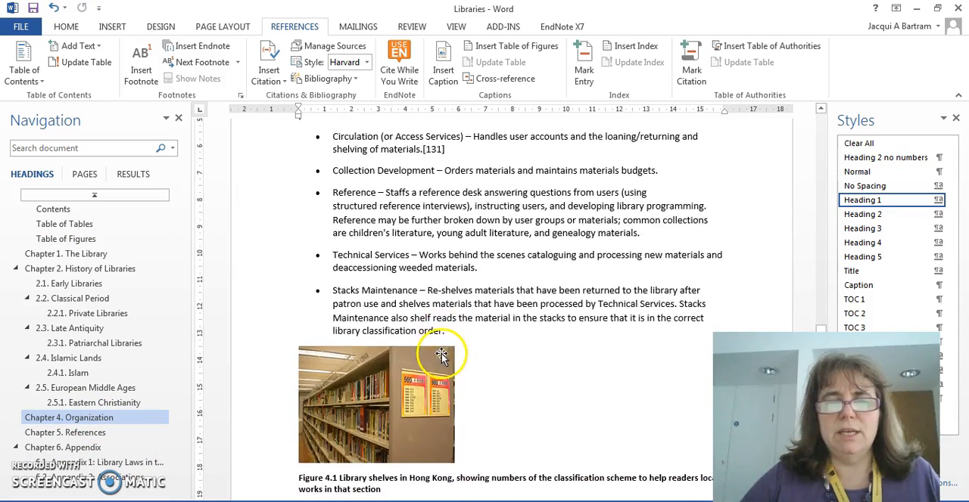
{"action": "scroll", "scroll_direction": "down", "scroll_amount": 3}
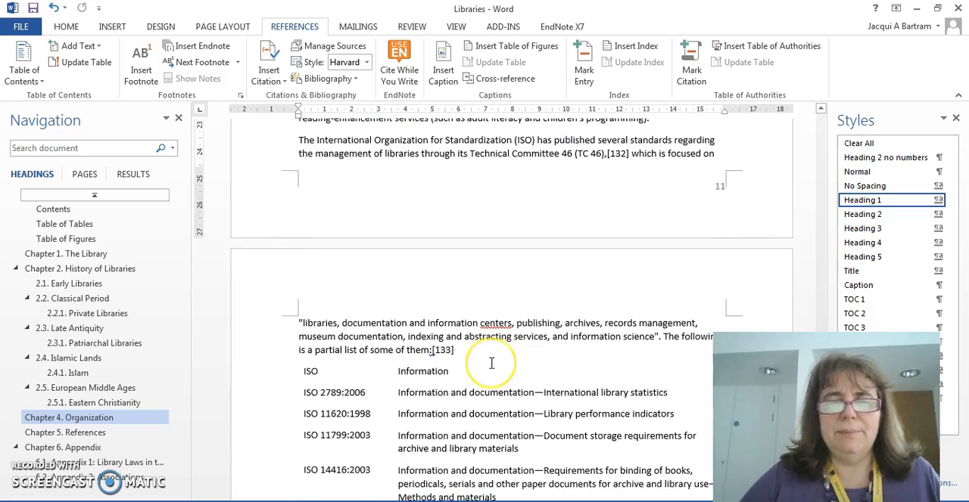
{"action": "scroll", "scroll_direction": "down", "scroll_amount": 3}
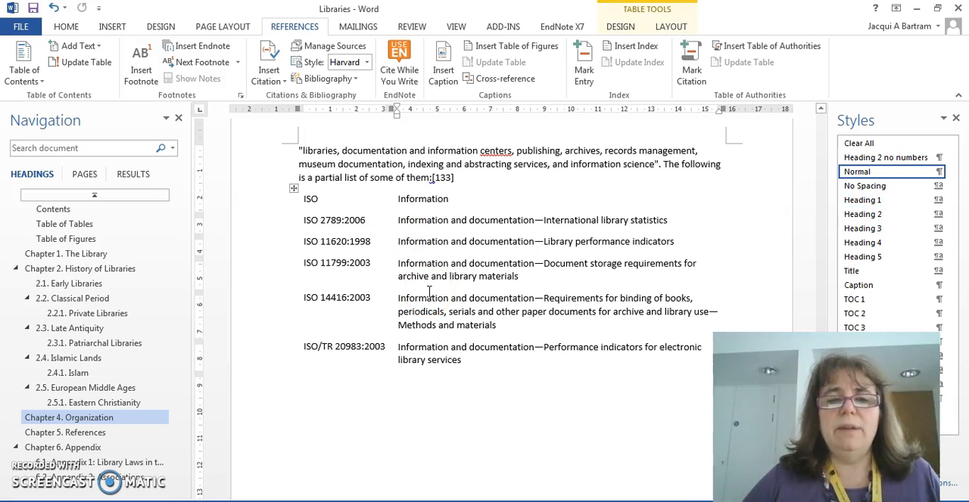
{"action": "mouse_move", "coordinate": [442, 62]}
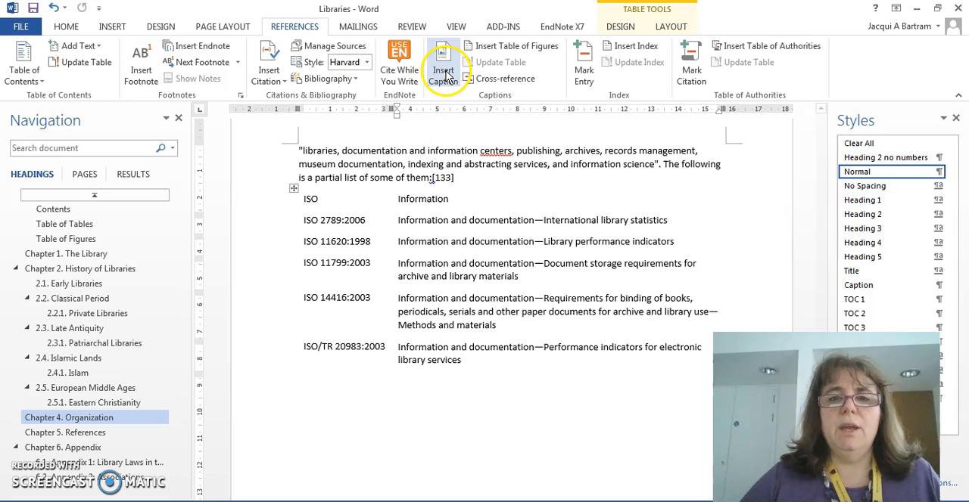
{"action": "left_click", "coordinate": [442, 61]}
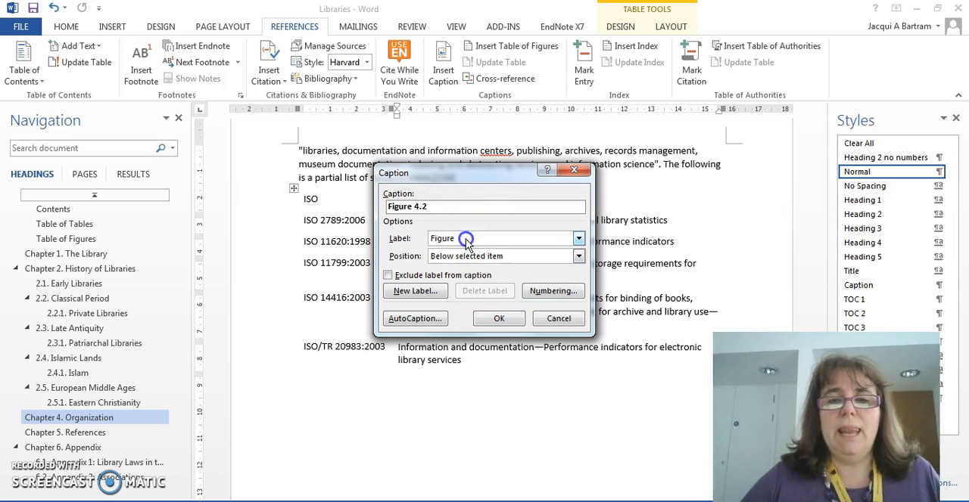
Label the caption Table with chapter numbering and a period separator
{"action": "left_click", "coordinate": [578, 239]}
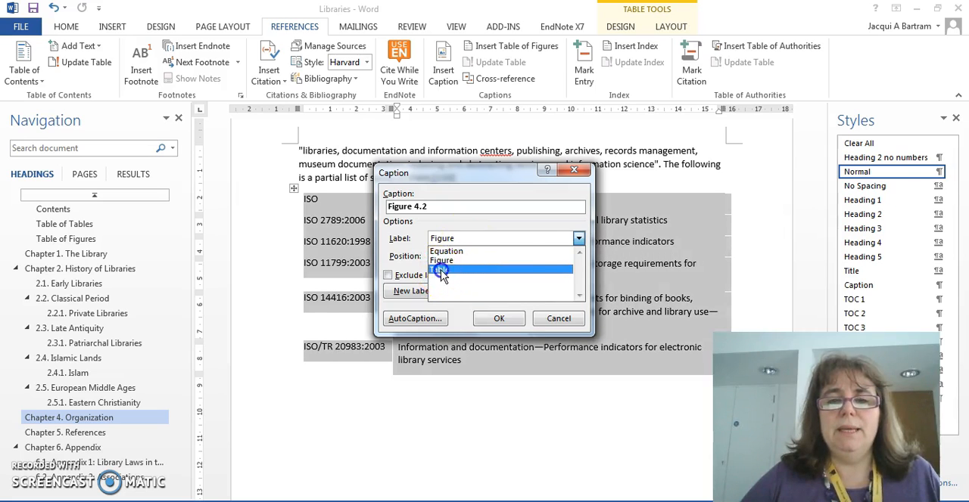
{"action": "left_click", "coordinate": [443, 270]}
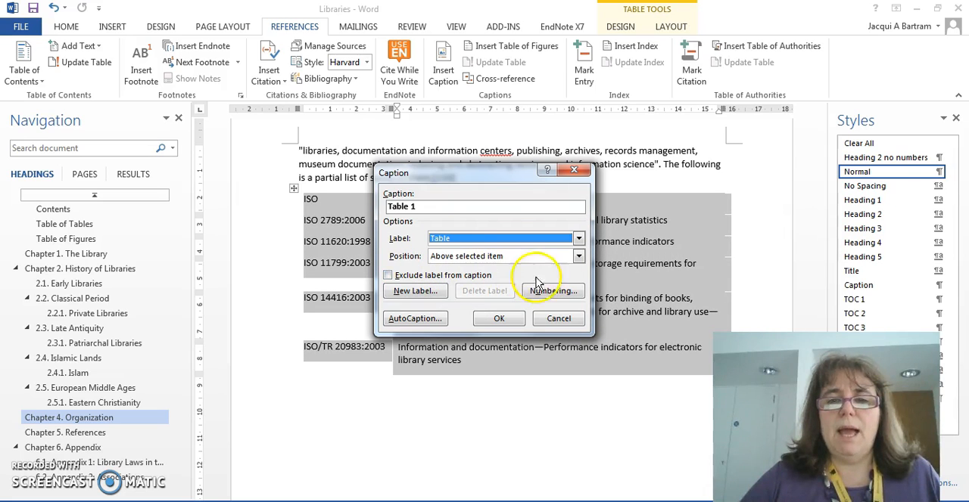
{"action": "left_click", "coordinate": [551, 291]}
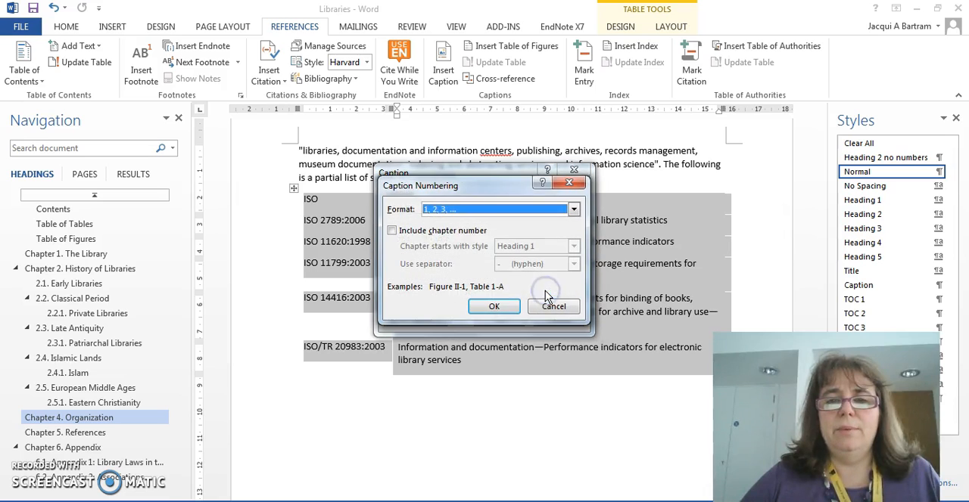
{"action": "left_click", "coordinate": [392, 231]}
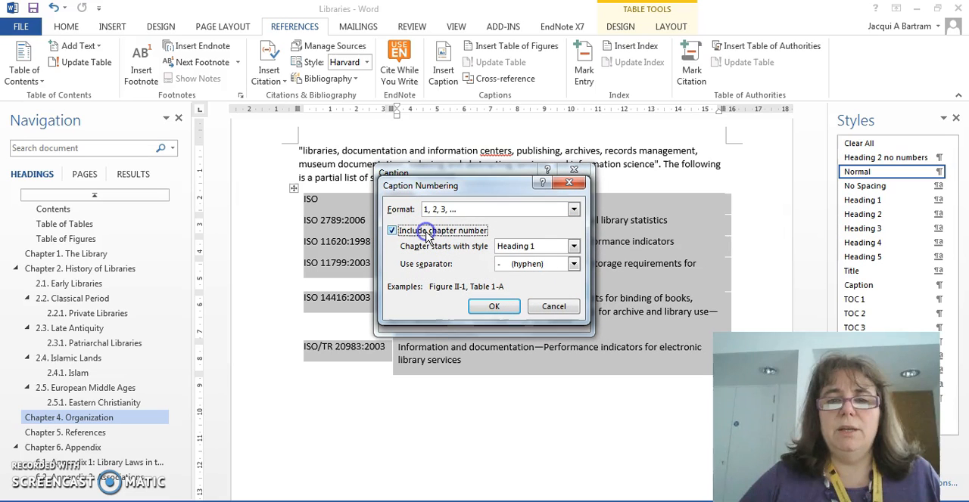
{"action": "left_click", "coordinate": [572, 263]}
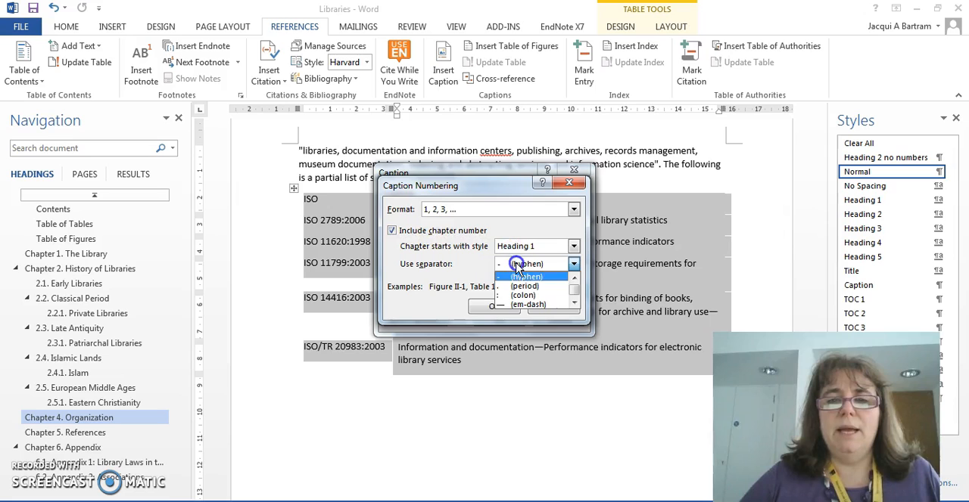
{"action": "left_click", "coordinate": [524, 285]}
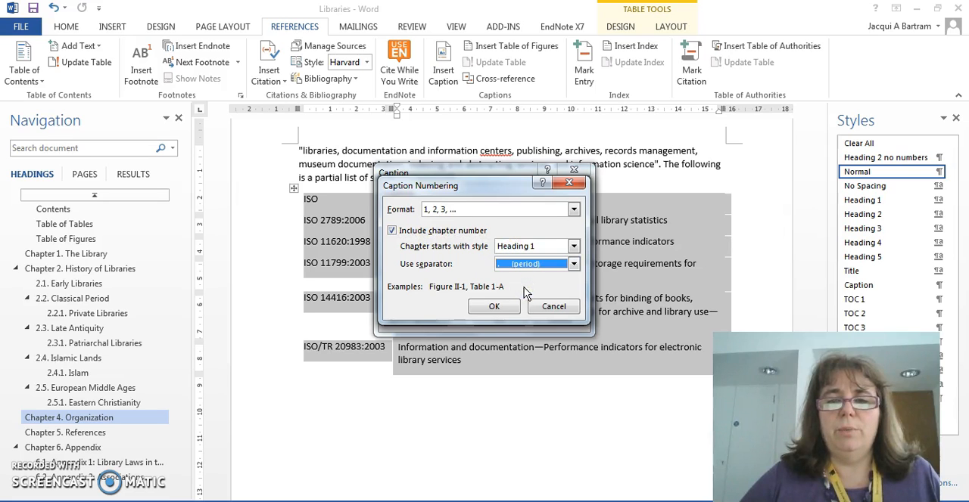
{"action": "left_click", "coordinate": [492, 305]}
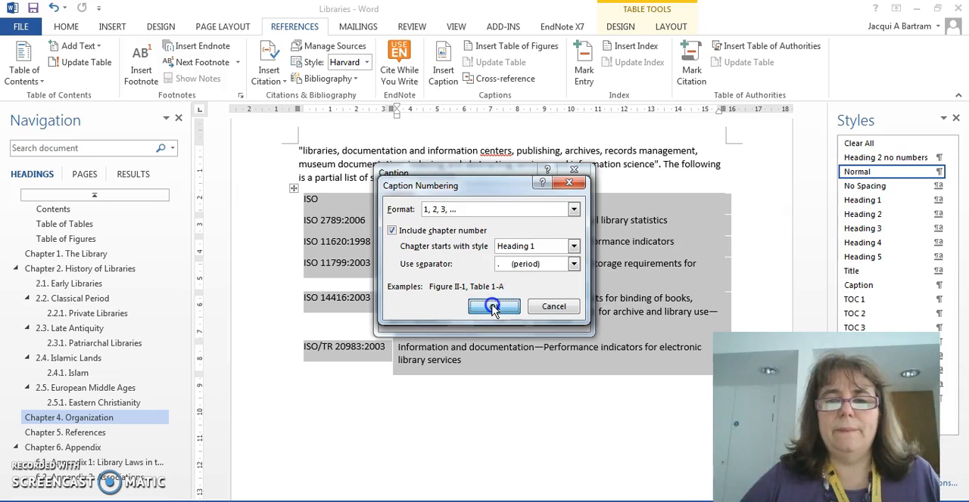
{"action": "left_click", "coordinate": [493, 306]}
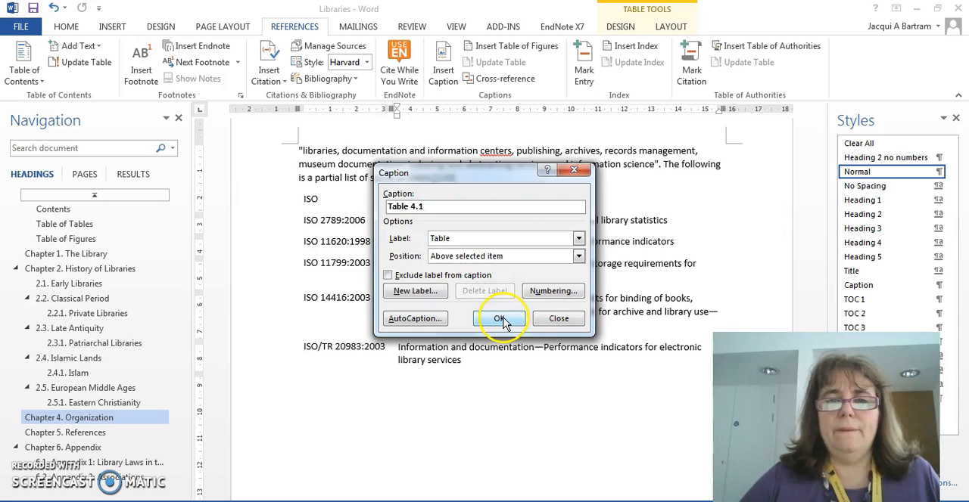
{"action": "left_click", "coordinate": [500, 317]}
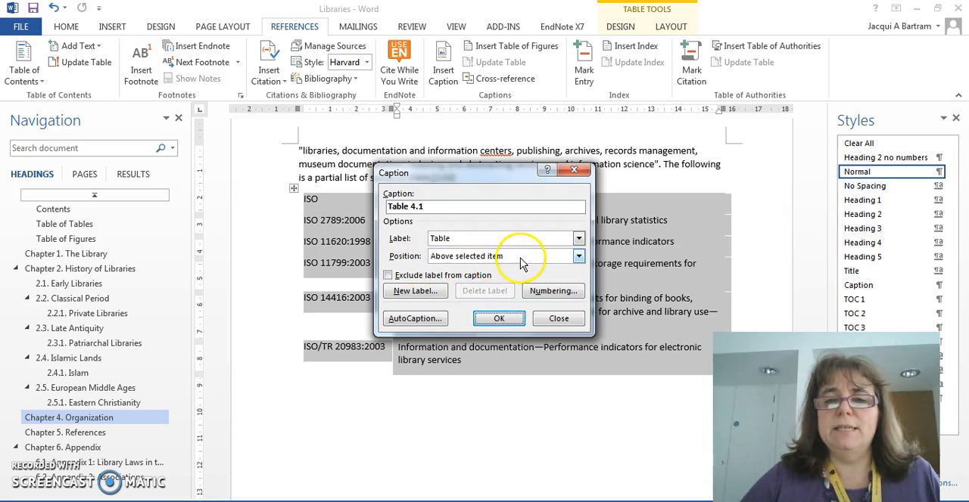
Place the caption above the table, insert Table 4.1 and begin typing its ISO description
{"action": "left_click", "coordinate": [579, 256]}
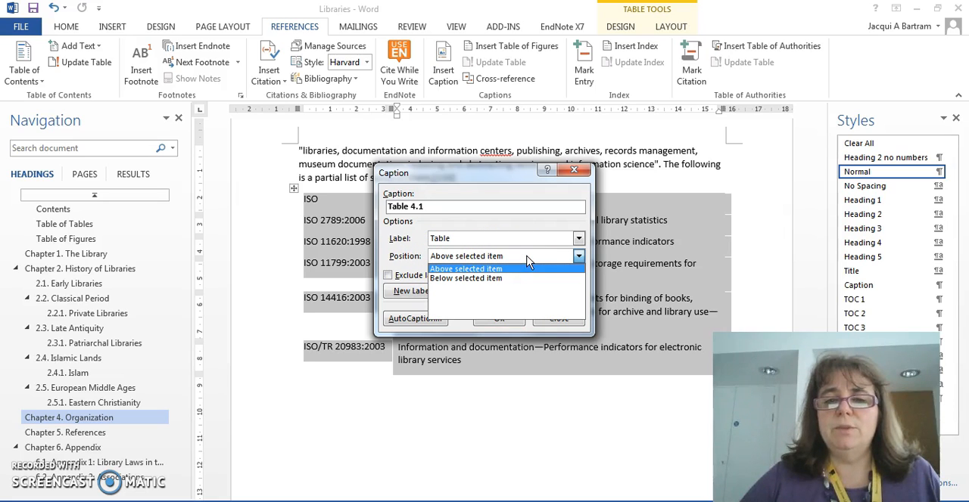
{"action": "left_click", "coordinate": [466, 270]}
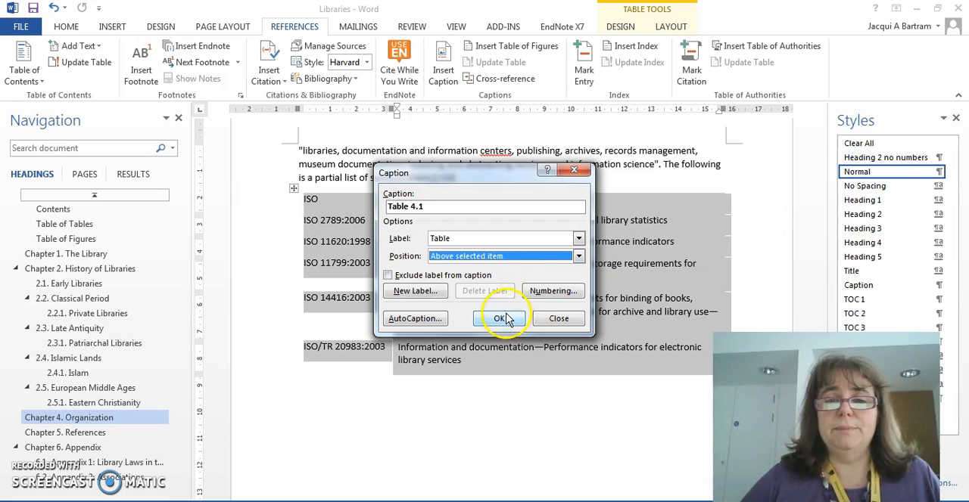
{"action": "left_click", "coordinate": [500, 318]}
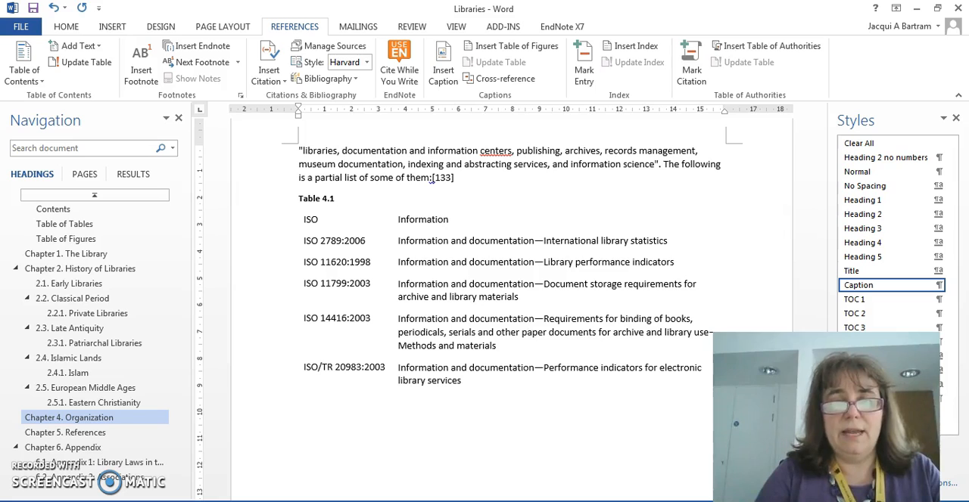
{"action": "type", "text": "ISO Numbering"}
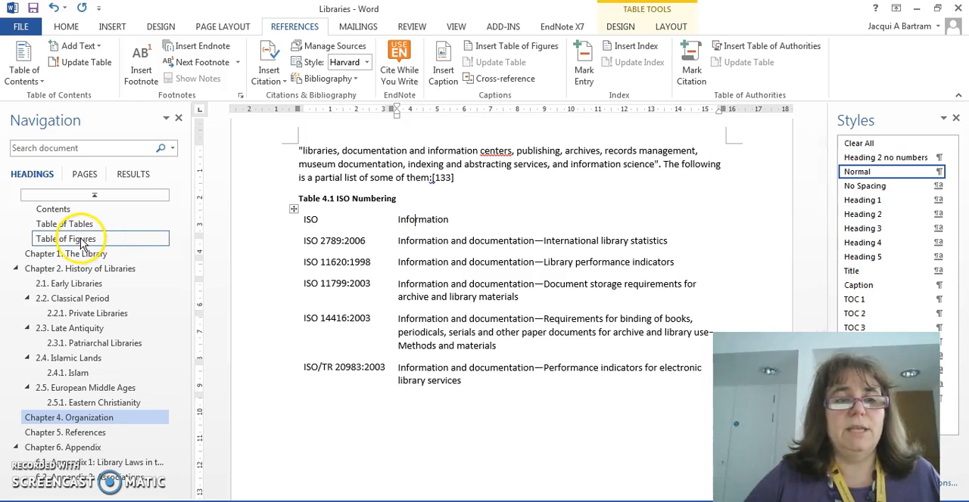
Insert a Table of Tables built from Table captions, listing Table 4.1 ISO Numbering
{"action": "left_click", "coordinate": [64, 224]}
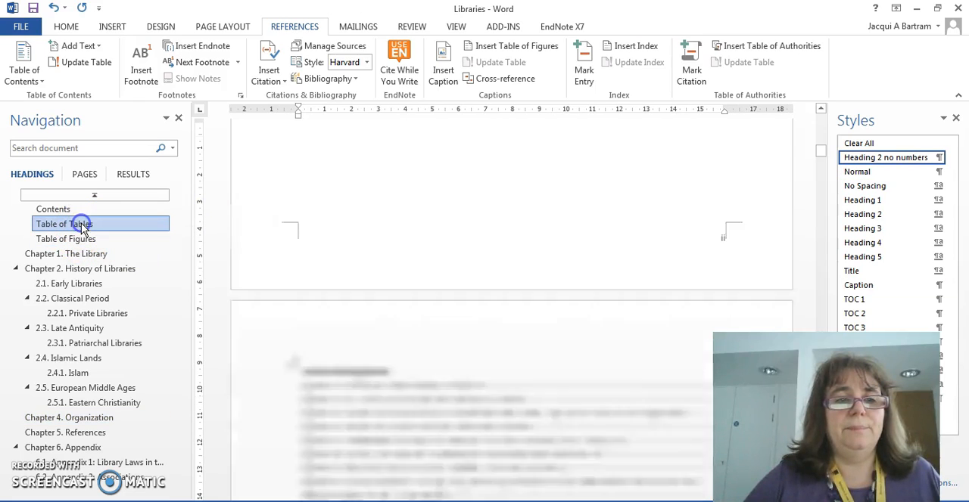
{"action": "left_click", "coordinate": [64, 224]}
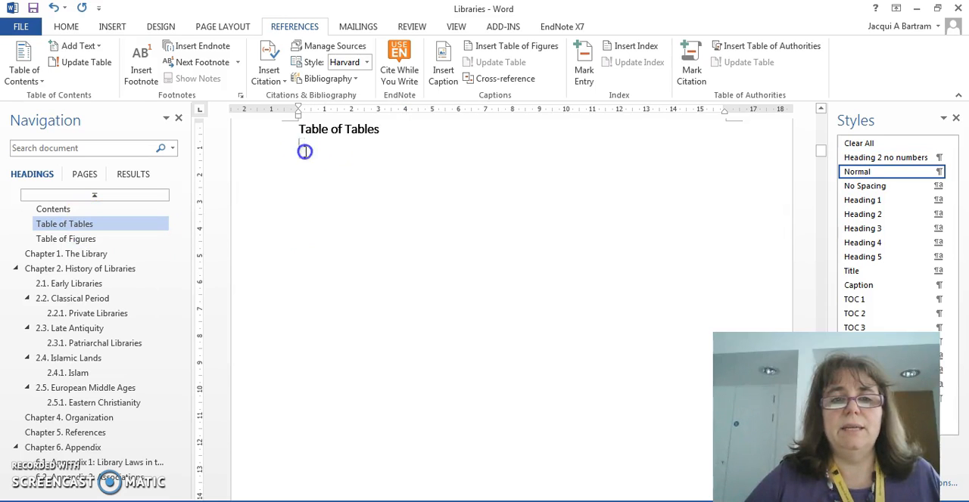
{"action": "mouse_move", "coordinate": [511, 47]}
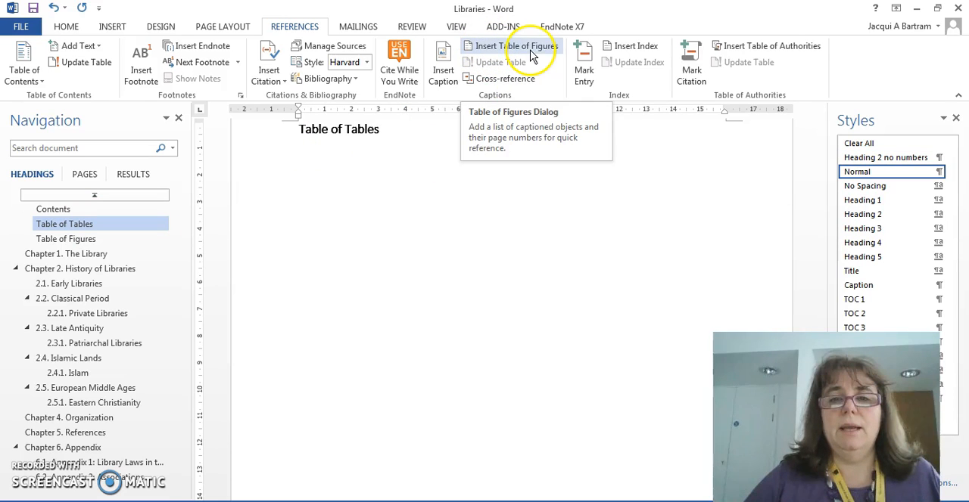
{"action": "left_click", "coordinate": [508, 45]}
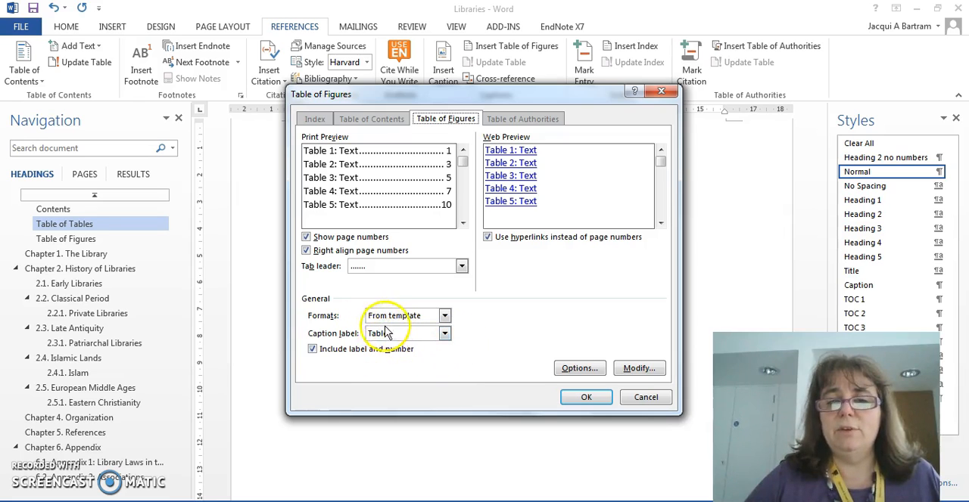
{"action": "mouse_move", "coordinate": [452, 342]}
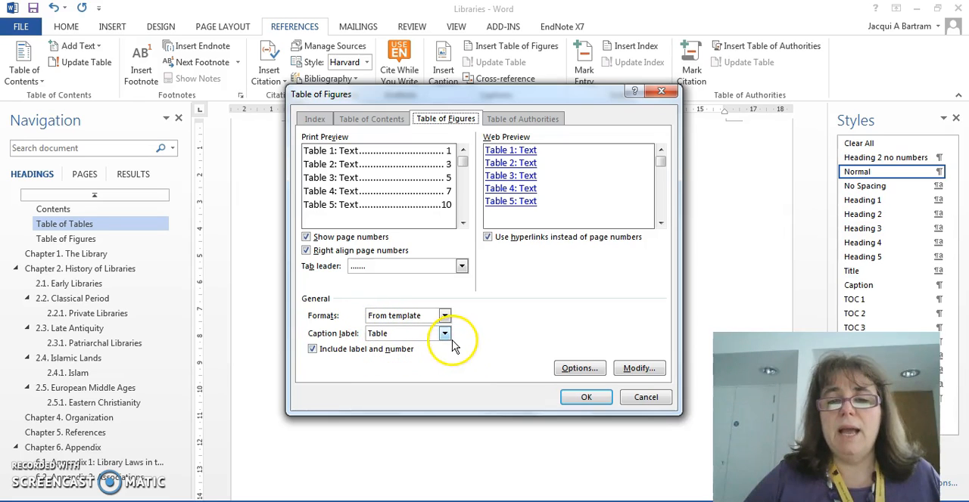
{"action": "left_click", "coordinate": [445, 333]}
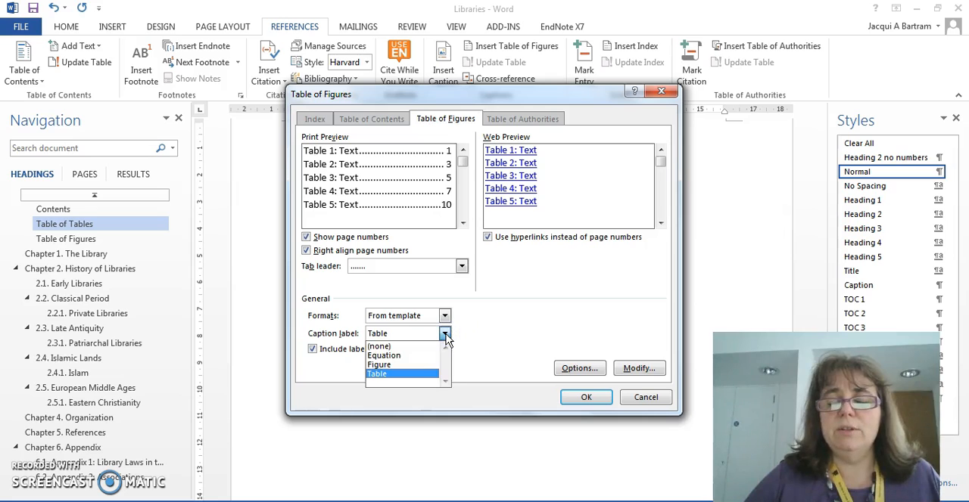
{"action": "mouse_move", "coordinate": [398, 355]}
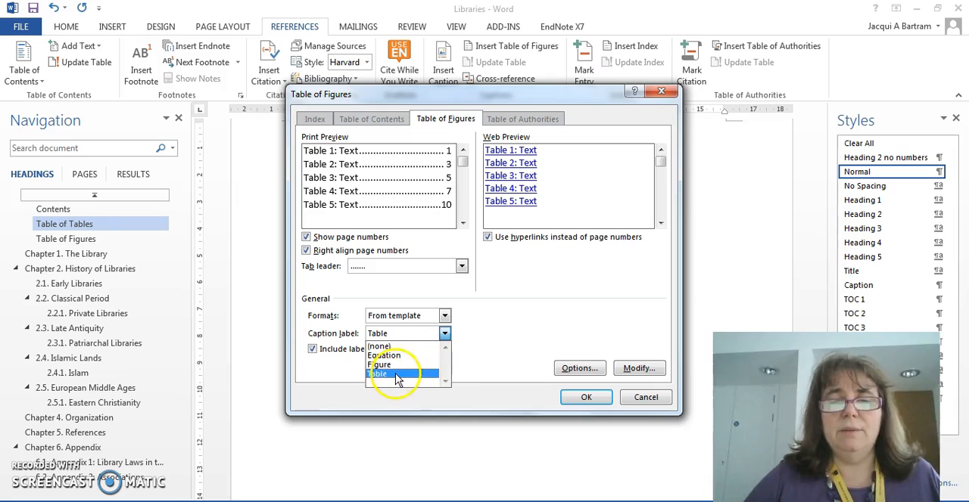
{"action": "left_click", "coordinate": [397, 373]}
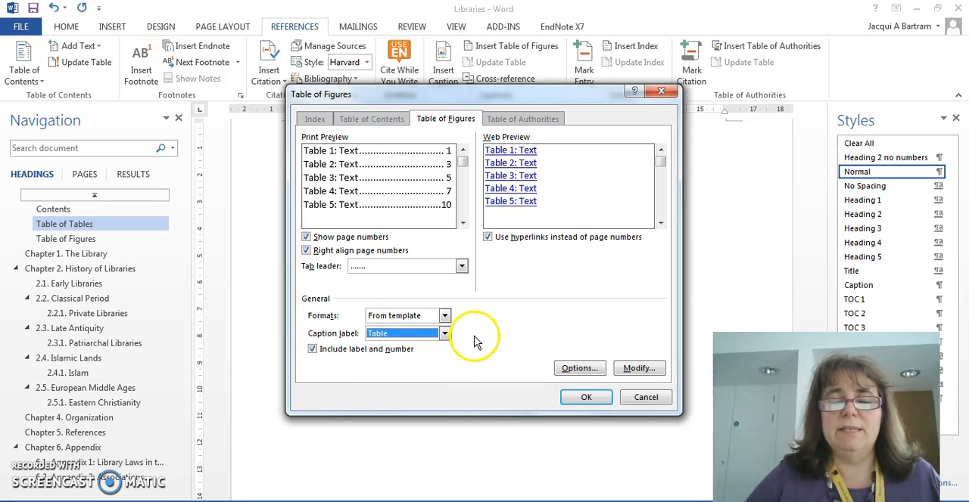
{"action": "mouse_move", "coordinate": [566, 324]}
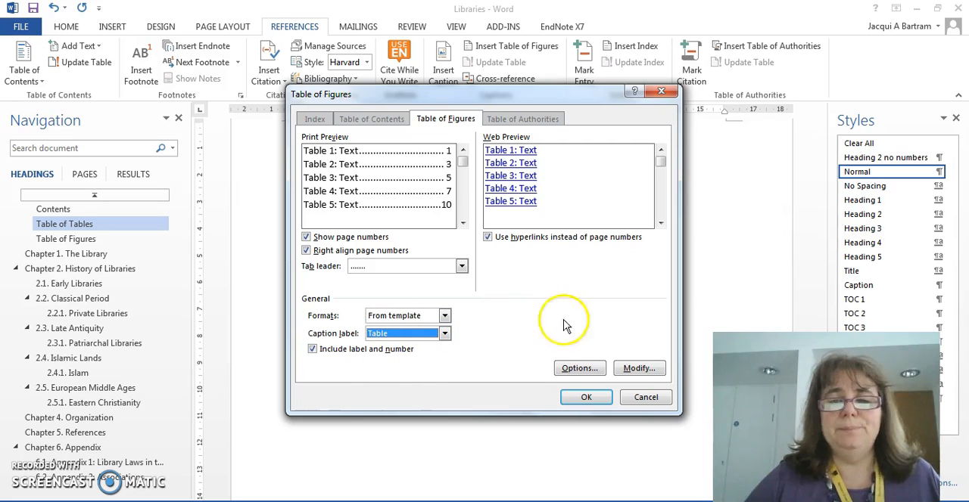
{"action": "left_click", "coordinate": [586, 397]}
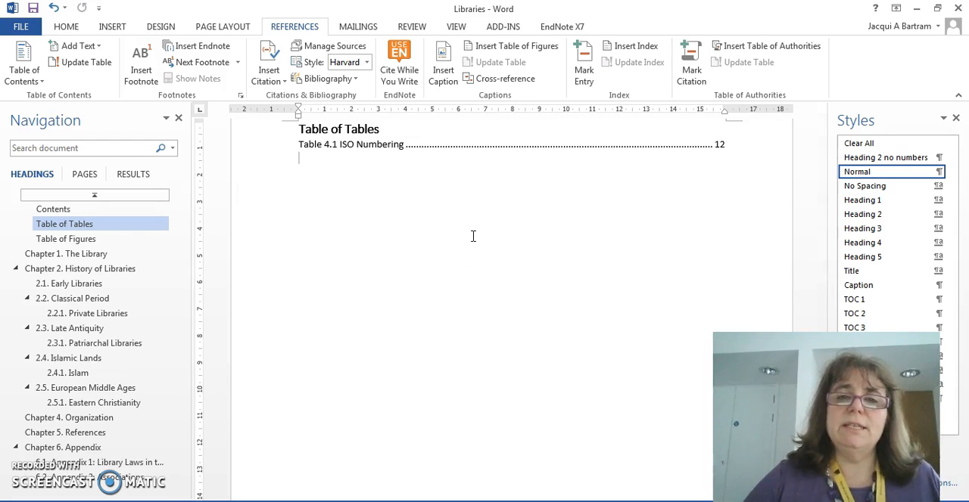
In AutoCaption, enable automatic Table captions for inserted Excel worksheets
{"action": "scroll", "scroll_direction": "down", "scroll_amount": 3}
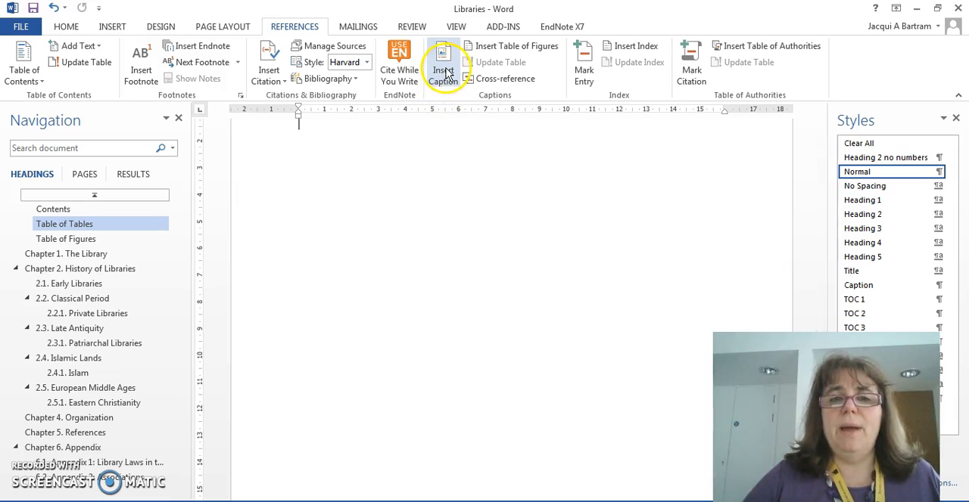
{"action": "left_click", "coordinate": [442, 61]}
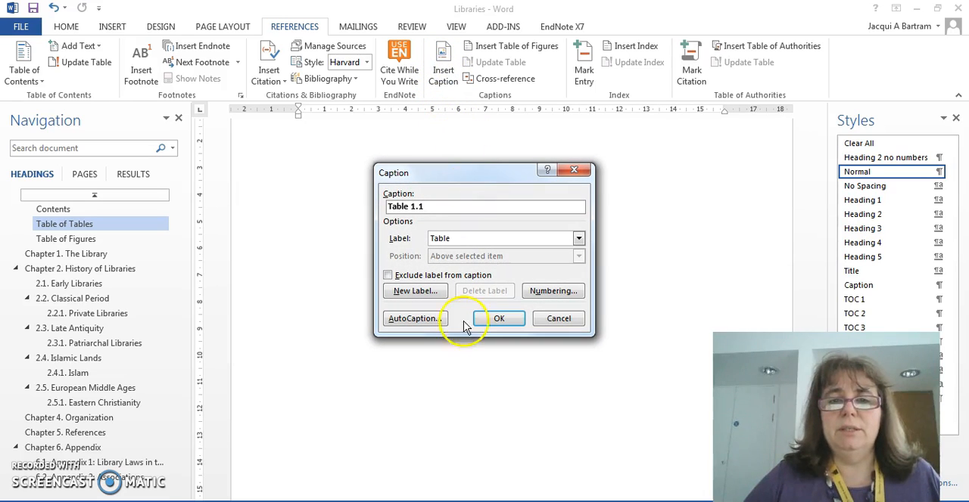
{"action": "mouse_move", "coordinate": [451, 317]}
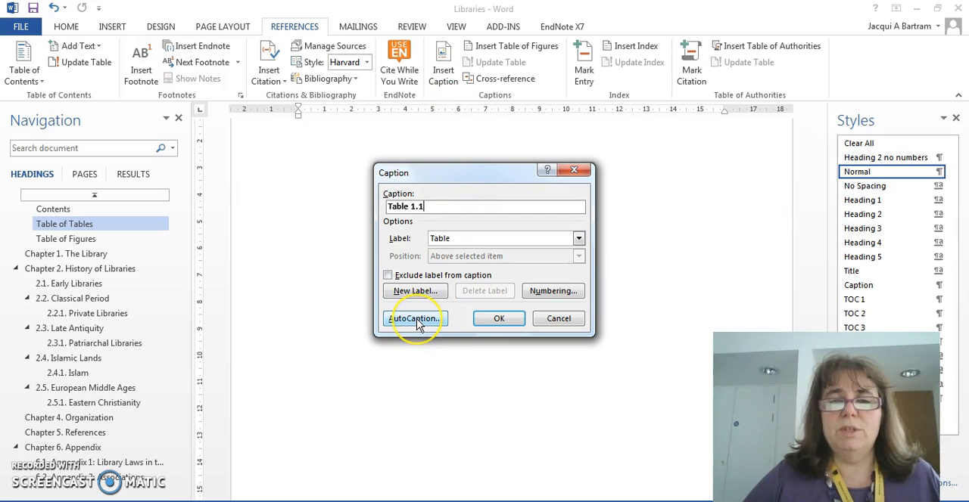
{"action": "left_click", "coordinate": [413, 318]}
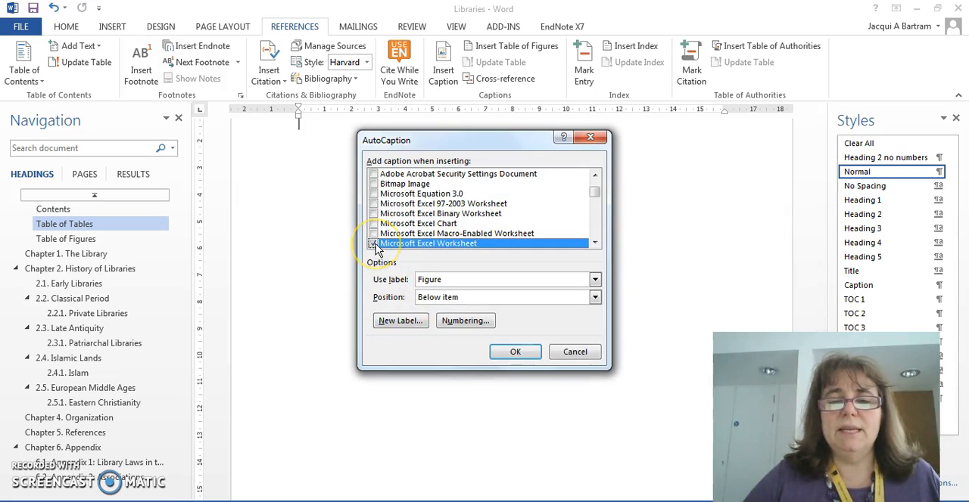
{"action": "left_click", "coordinate": [375, 242]}
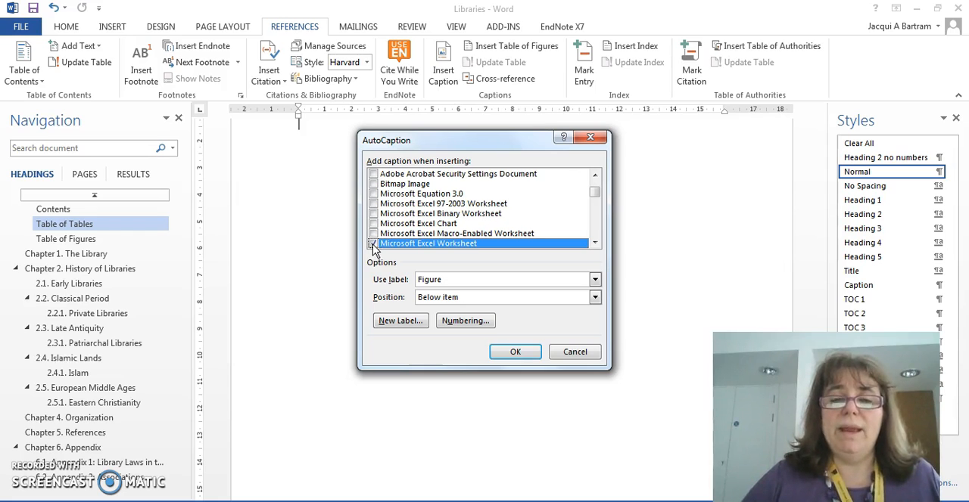
{"action": "left_click", "coordinate": [375, 242]}
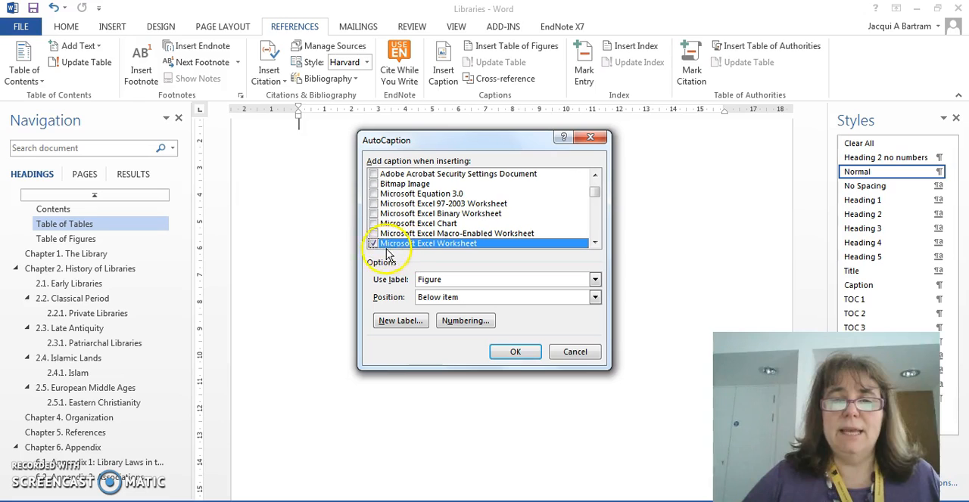
{"action": "left_click", "coordinate": [373, 242]}
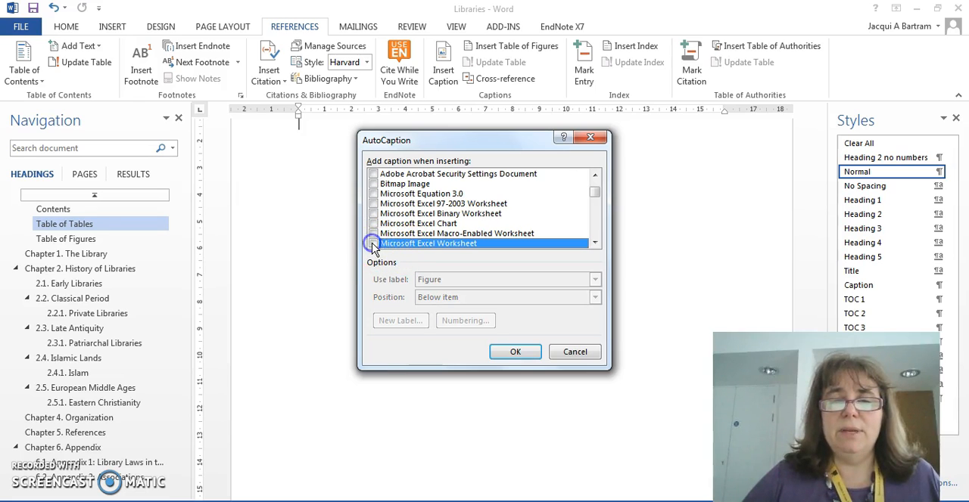
{"action": "left_click", "coordinate": [372, 243]}
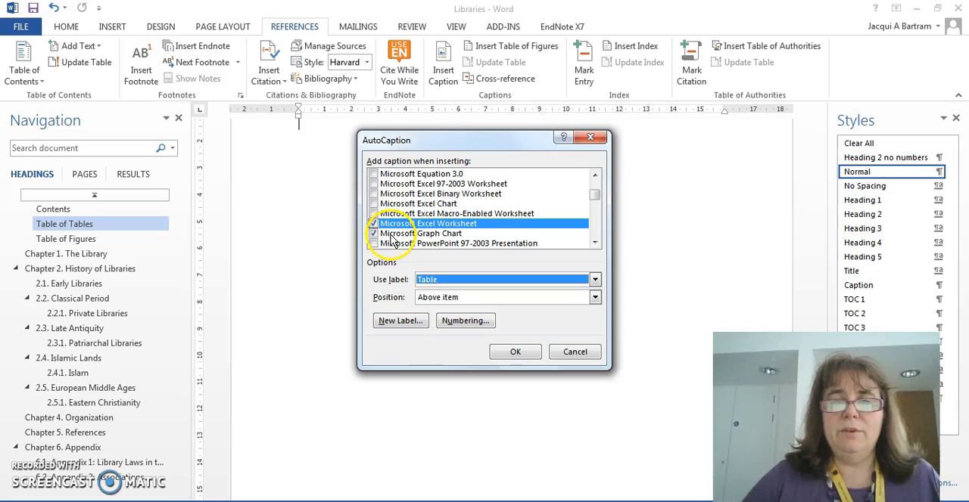
Enable Figure captions below for PowerPoint slides and Table captions above for Word tables, then apply
{"action": "left_click", "coordinate": [420, 233]}
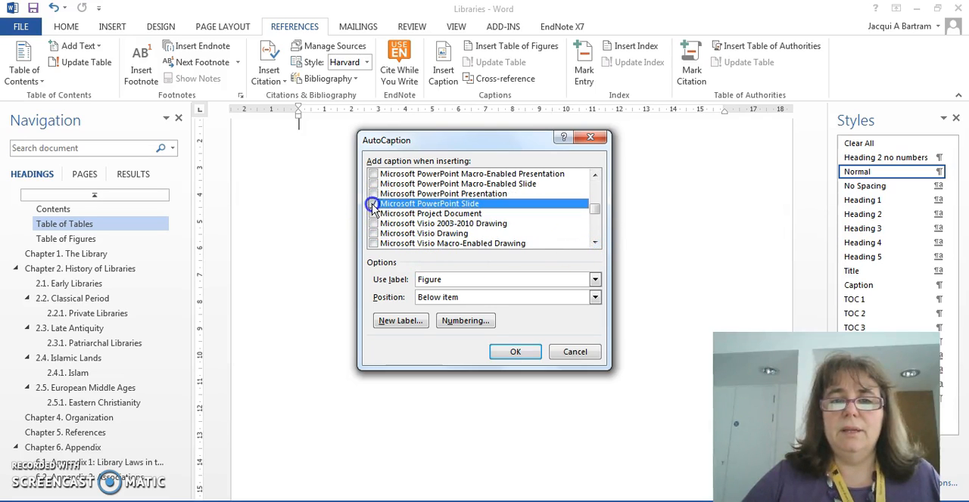
{"action": "left_click", "coordinate": [373, 203]}
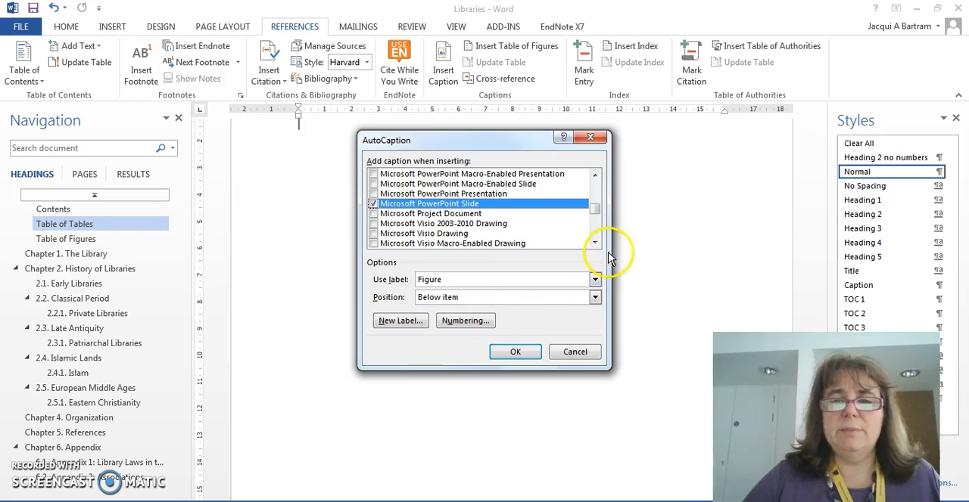
{"action": "left_click", "coordinate": [596, 242]}
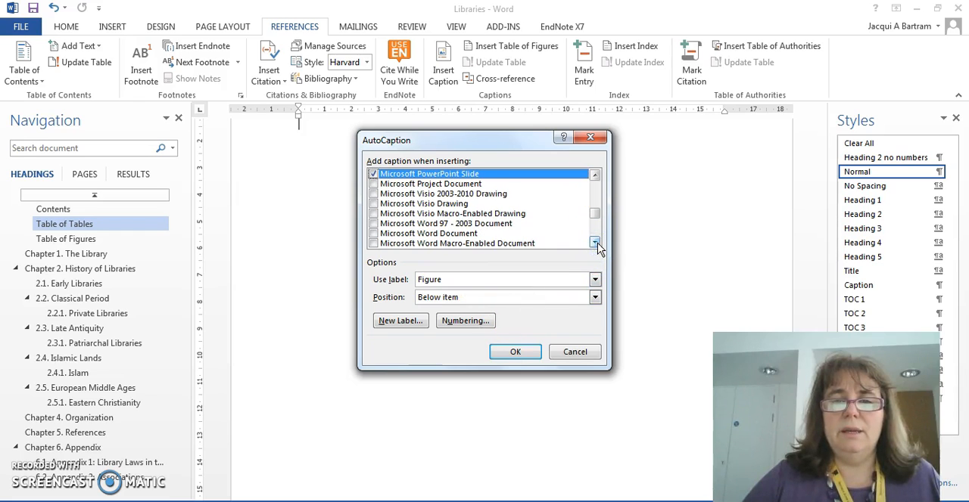
{"action": "left_click", "coordinate": [374, 233]}
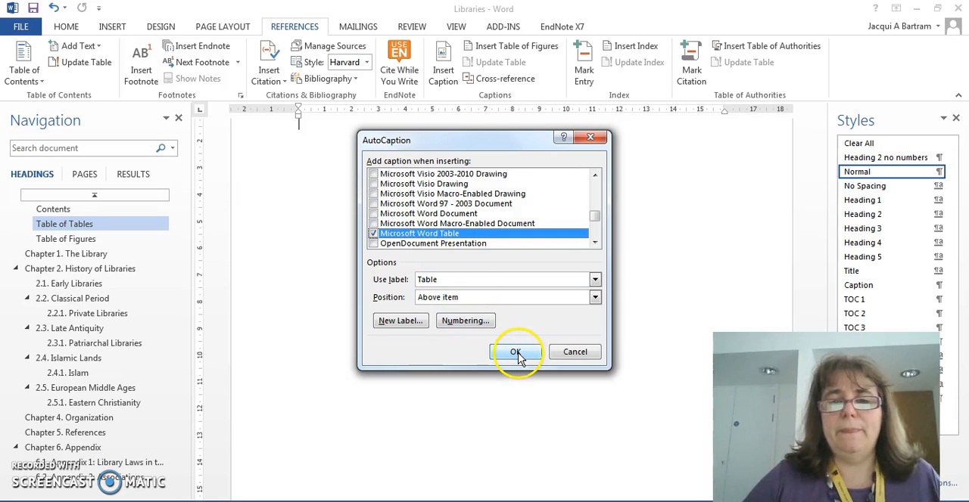
{"action": "left_click", "coordinate": [514, 352]}
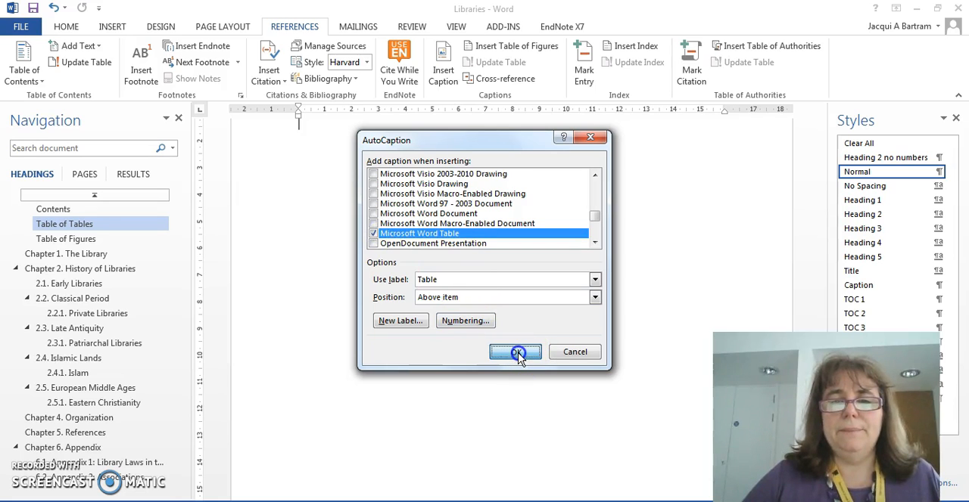
{"action": "left_click", "coordinate": [515, 353]}
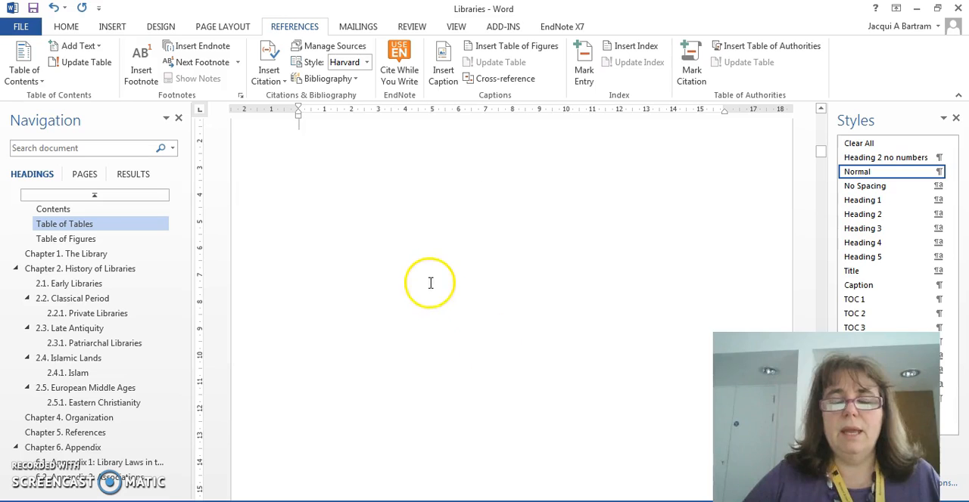
{"action": "mouse_move", "coordinate": [426, 275]}
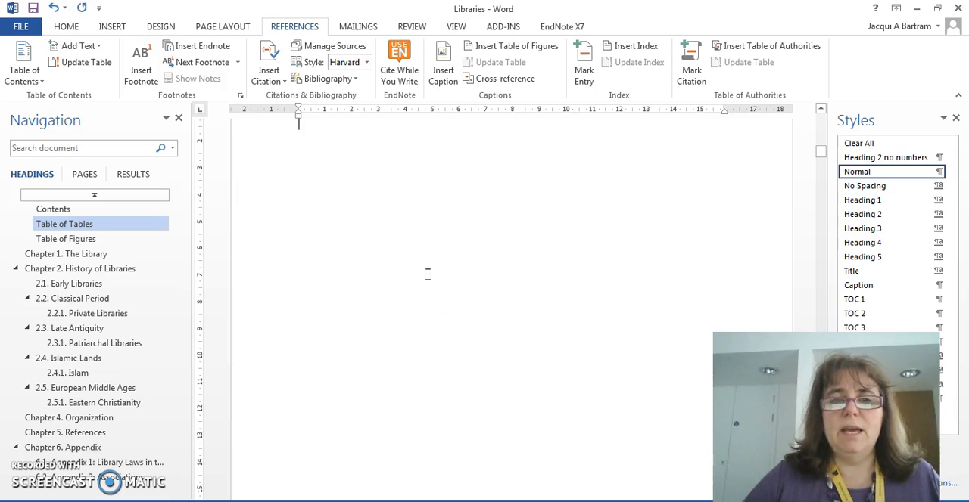
Insert an empty table below Figure 1.2 in Chapter 1, receiving automatic caption Table 1.1
{"action": "left_click", "coordinate": [67, 239]}
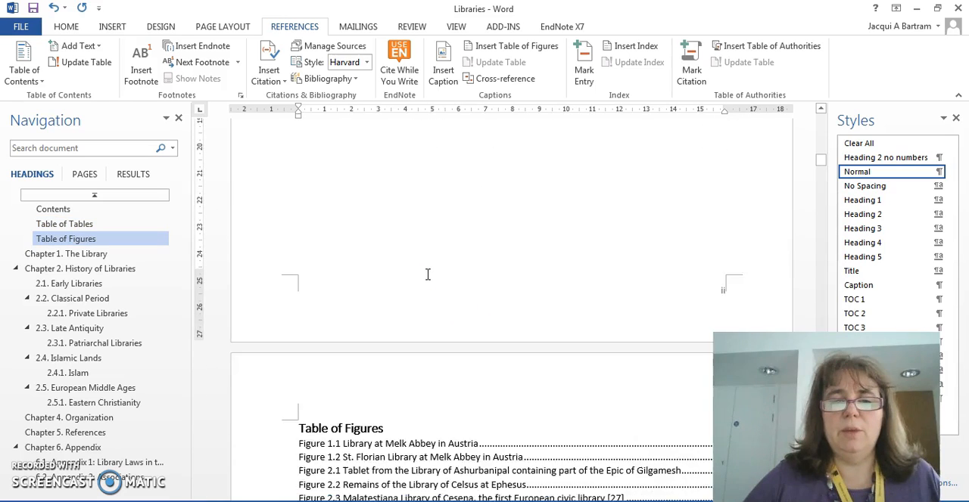
{"action": "left_click", "coordinate": [67, 252]}
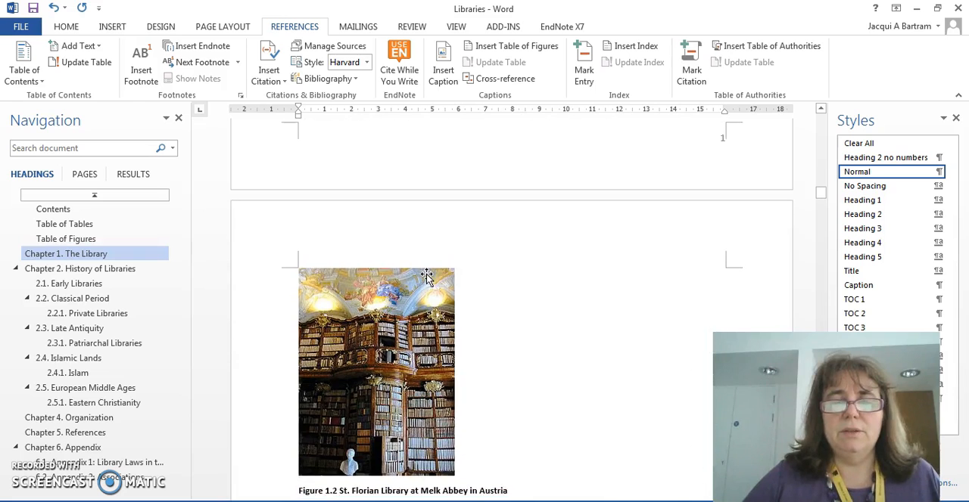
{"action": "scroll", "scroll_direction": "down", "scroll_amount": 3}
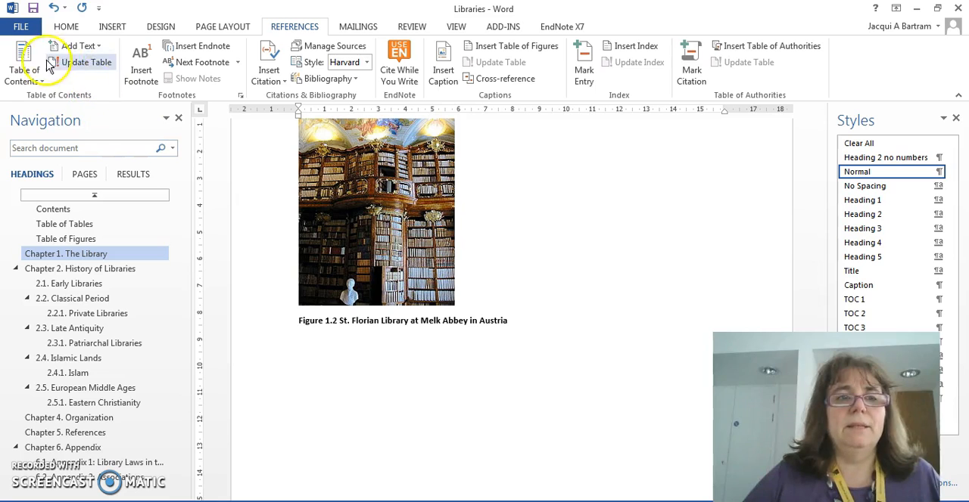
{"action": "left_click", "coordinate": [122, 25]}
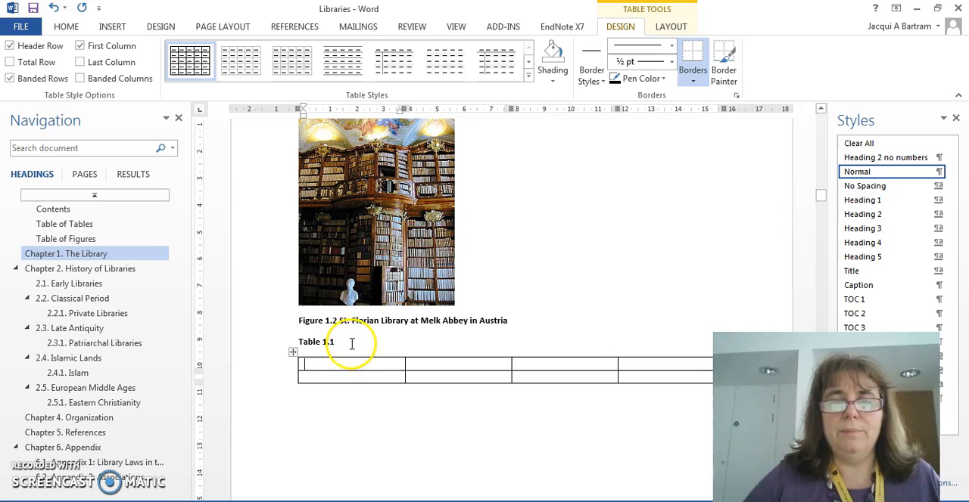
Append 'Extra text' to the Table 1.1 caption
{"action": "left_click", "coordinate": [66, 28]}
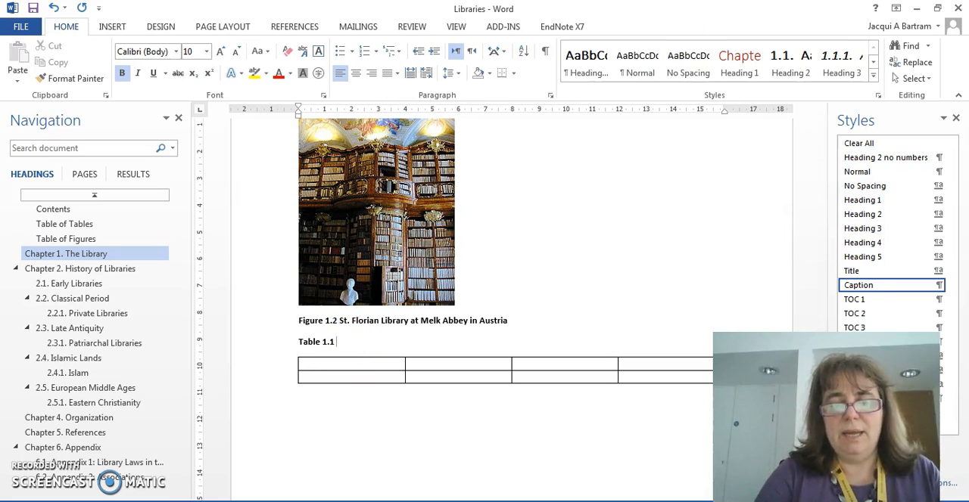
{"action": "type", "text": "Extra te"}
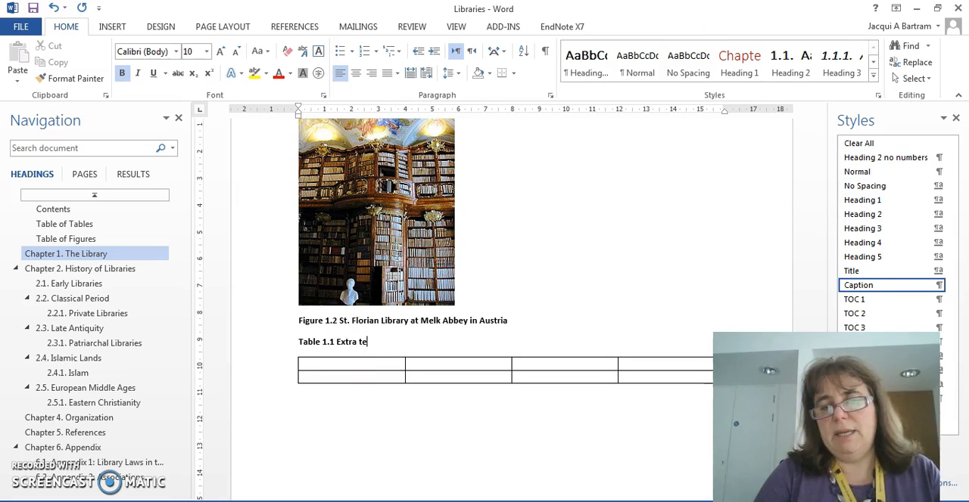
{"action": "type", "text": "xt"}
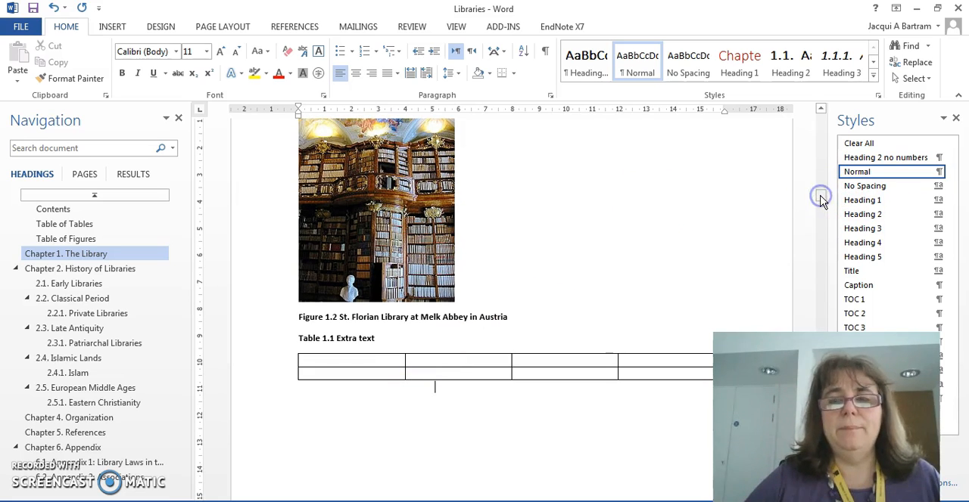
{"action": "mouse_move", "coordinate": [802, 202]}
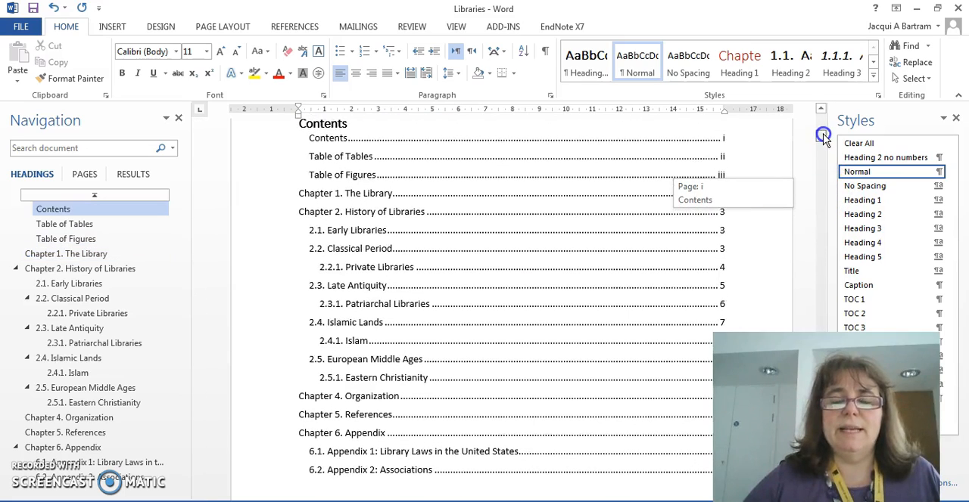
Update the entire Table of Figures via Update Field so it lists Figures 1.1–4.1
{"action": "left_click", "coordinate": [64, 224]}
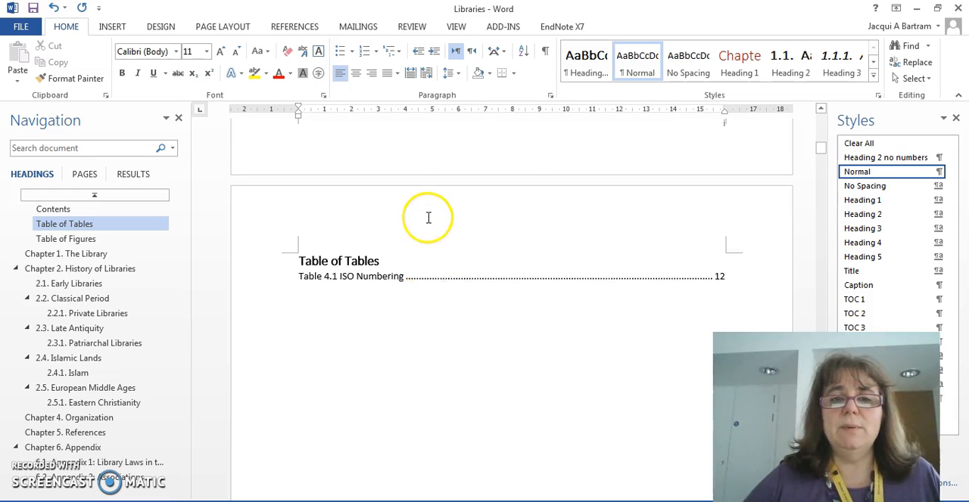
{"action": "left_click", "coordinate": [66, 239]}
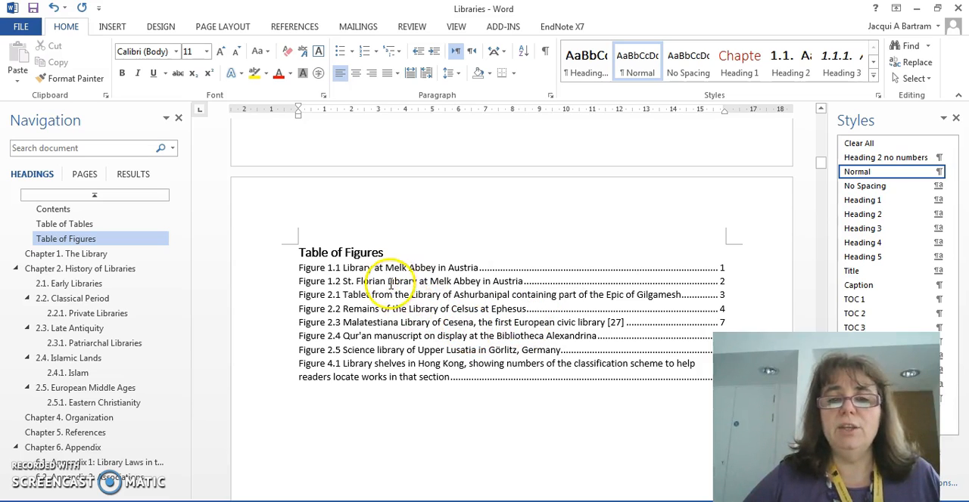
{"action": "right_click", "coordinate": [390, 281]}
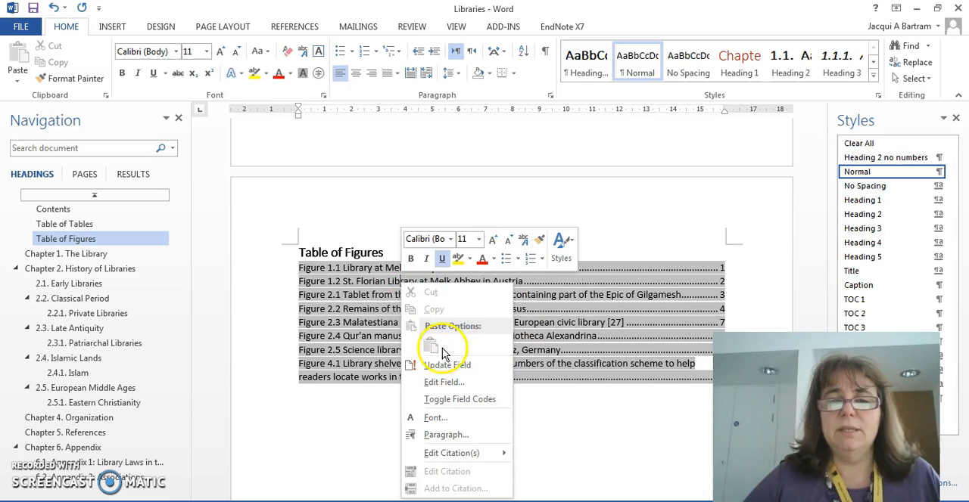
{"action": "left_click", "coordinate": [448, 367]}
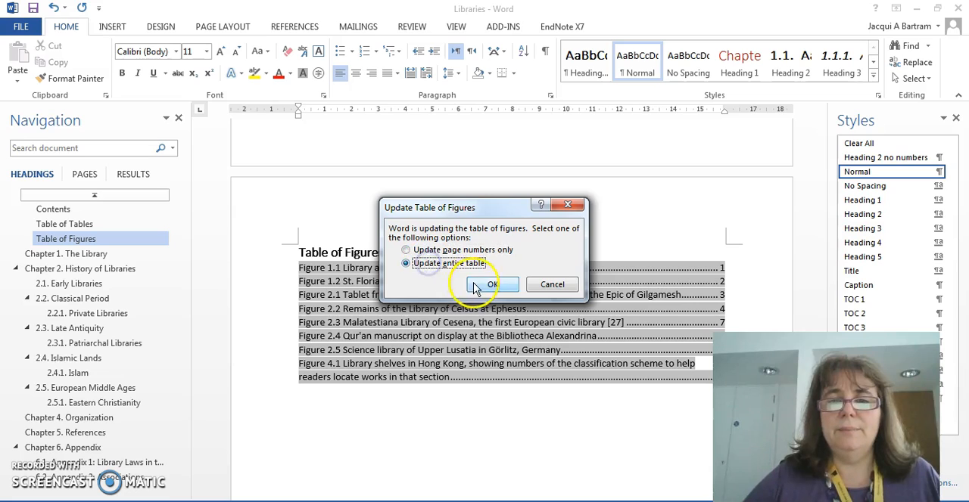
{"action": "left_click", "coordinate": [490, 284]}
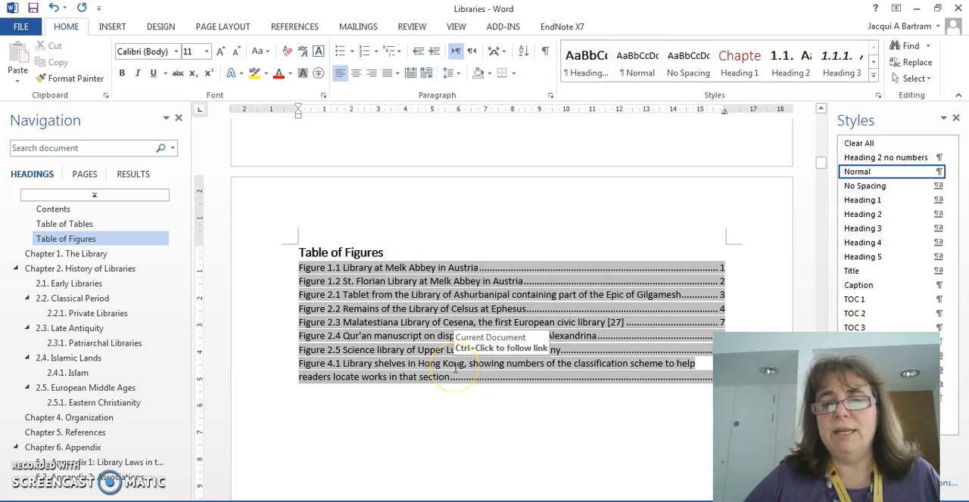